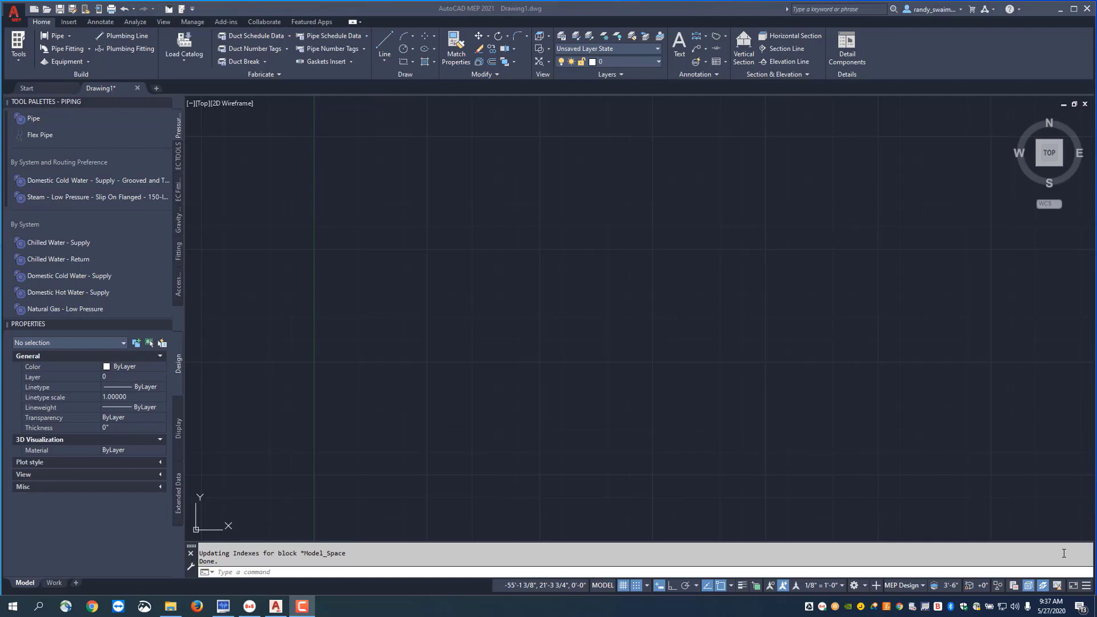
{"action": "mouse_move", "coordinate": [163, 74]}
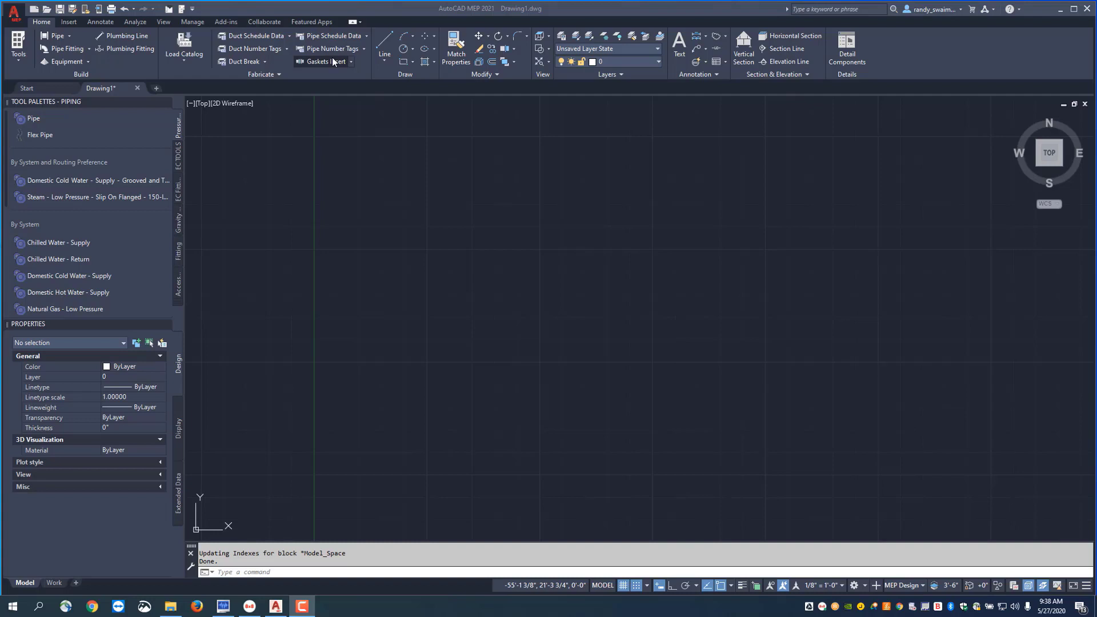
{"action": "mouse_move", "coordinate": [334, 51]}
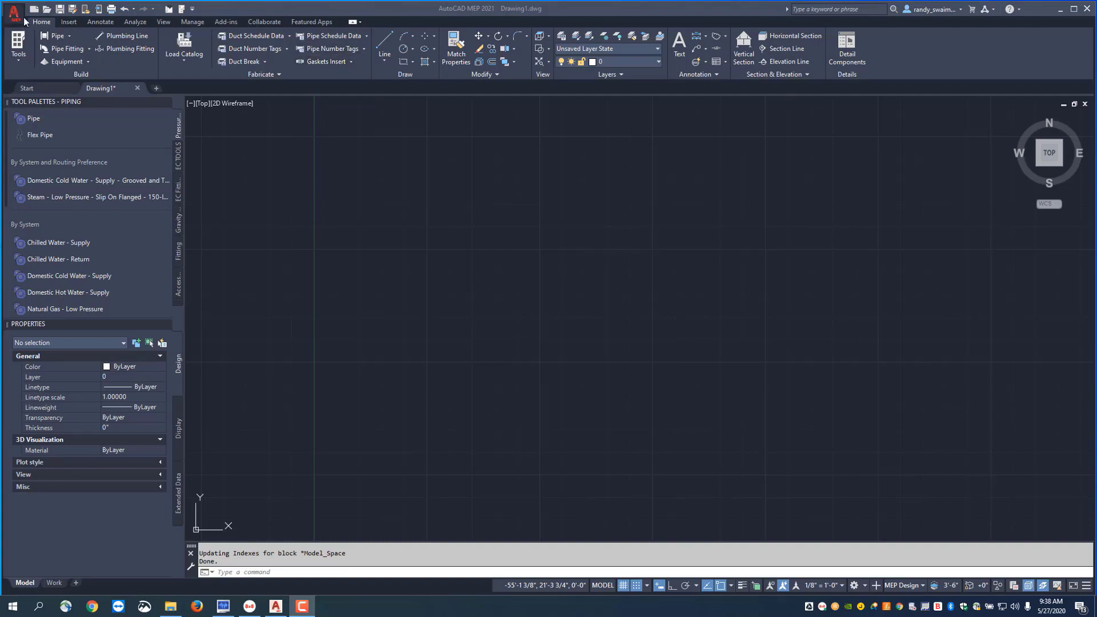
Step: Reach the Default Template File Name for QNEW under Template Settings in Options
{"action": "left_click", "coordinate": [12, 8]}
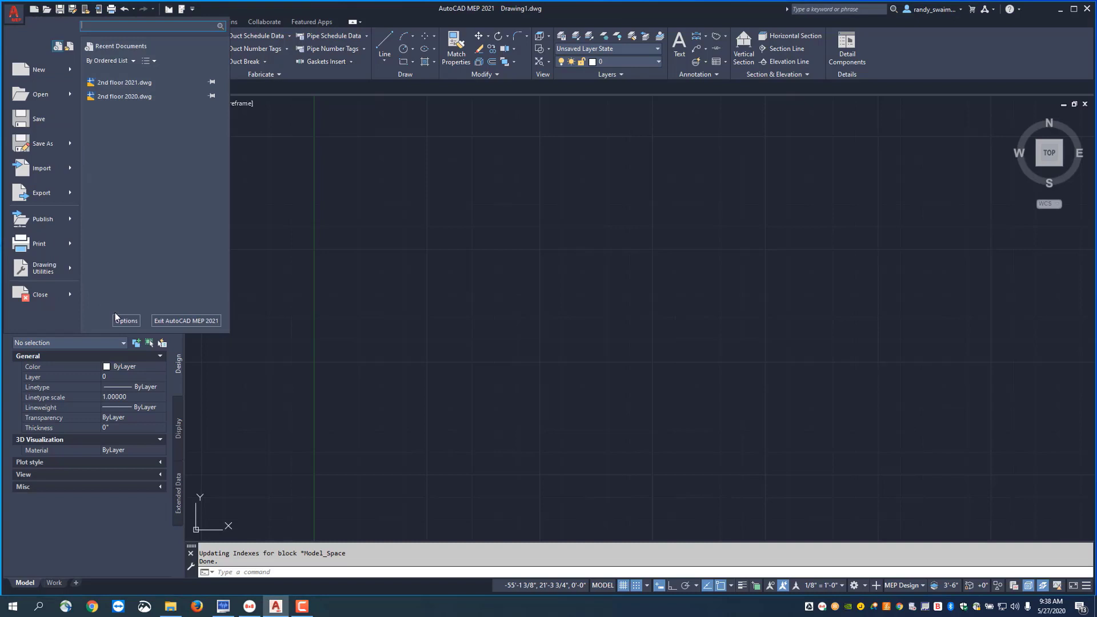
{"action": "left_click", "coordinate": [125, 320]}
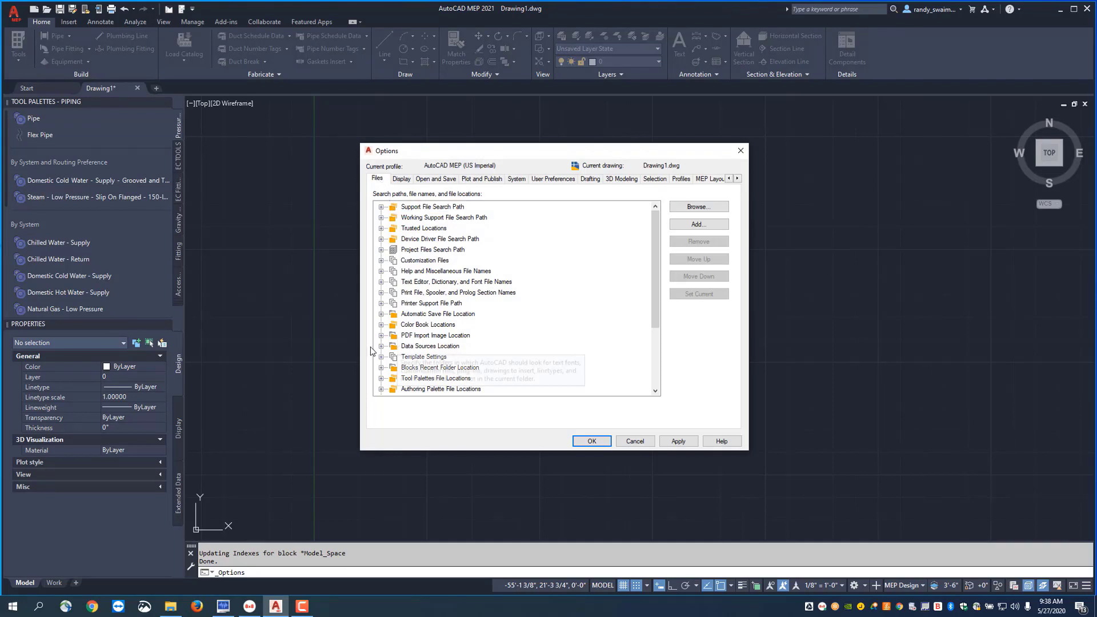
{"action": "left_click", "coordinate": [381, 356]}
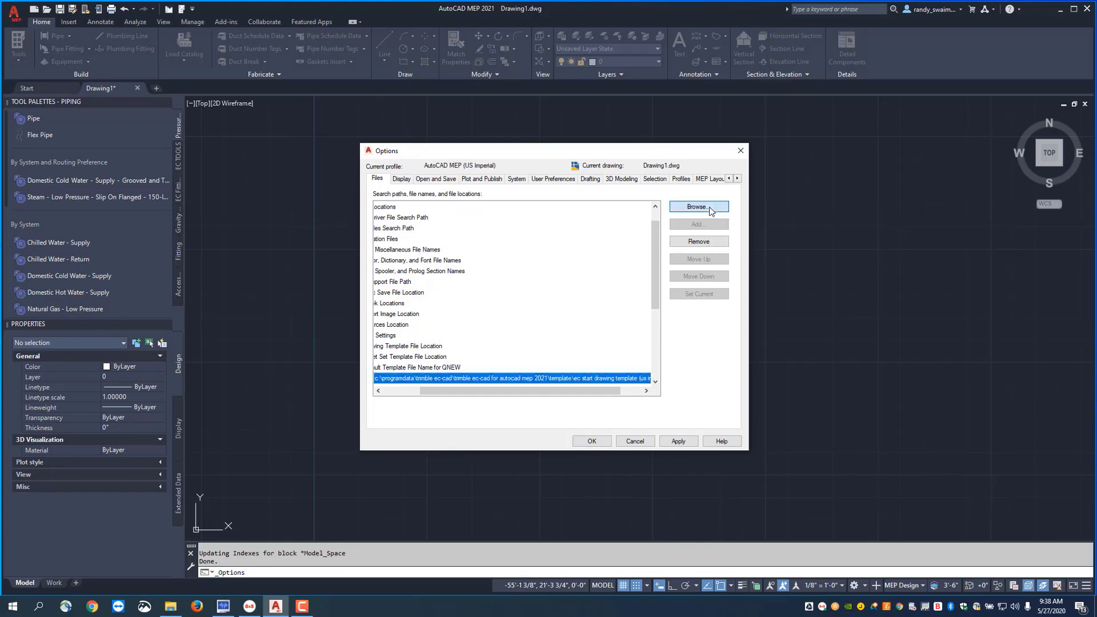
Step: Browse from the template path up into ProgramData and the Trimble EC-CAD folder
{"action": "left_click", "coordinate": [696, 207]}
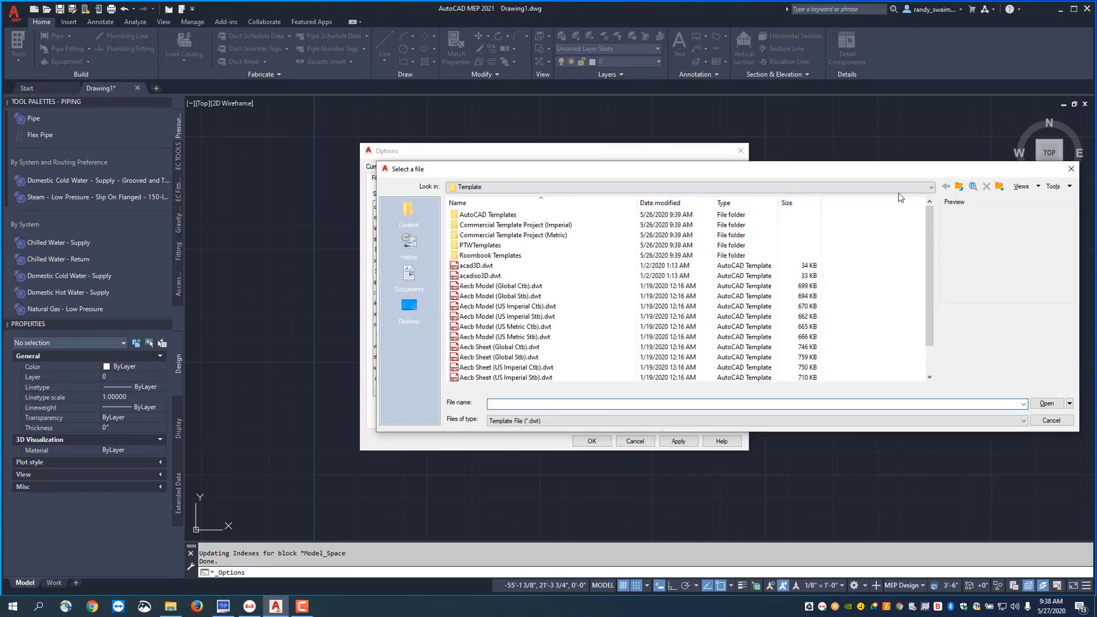
{"action": "left_click", "coordinate": [931, 186]}
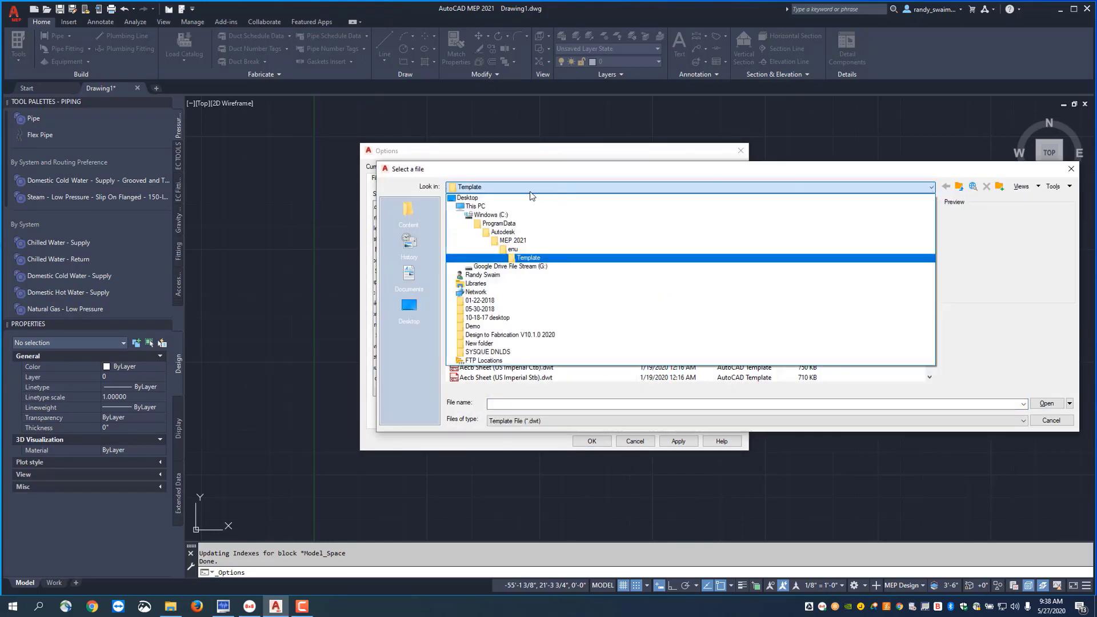
{"action": "double_click", "coordinate": [497, 223]}
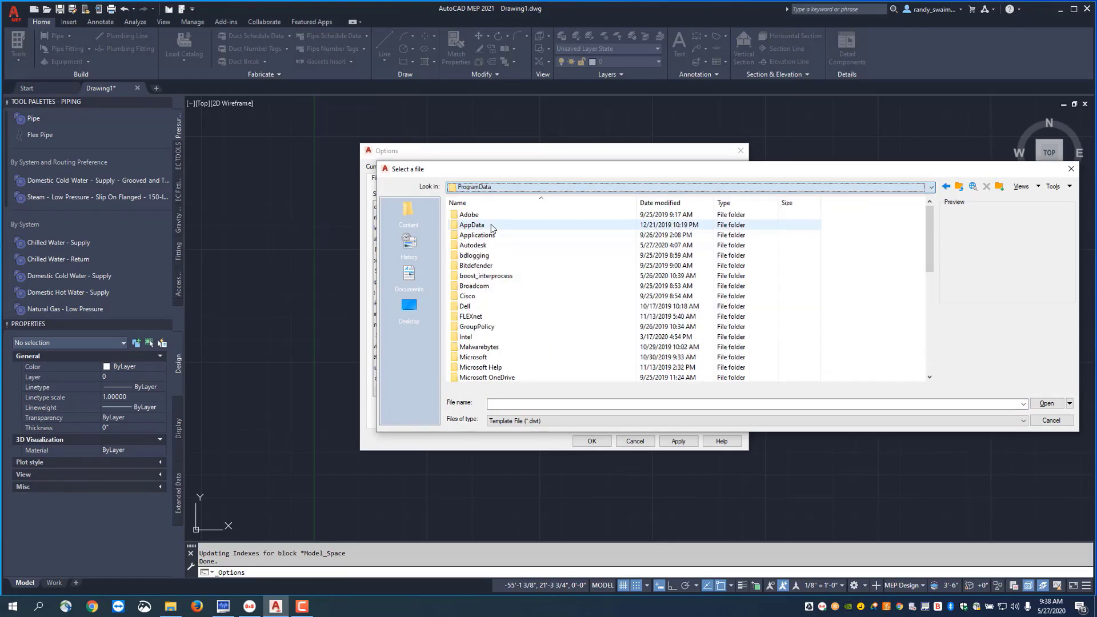
{"action": "scroll", "scroll_direction": "down", "scroll_amount": 3}
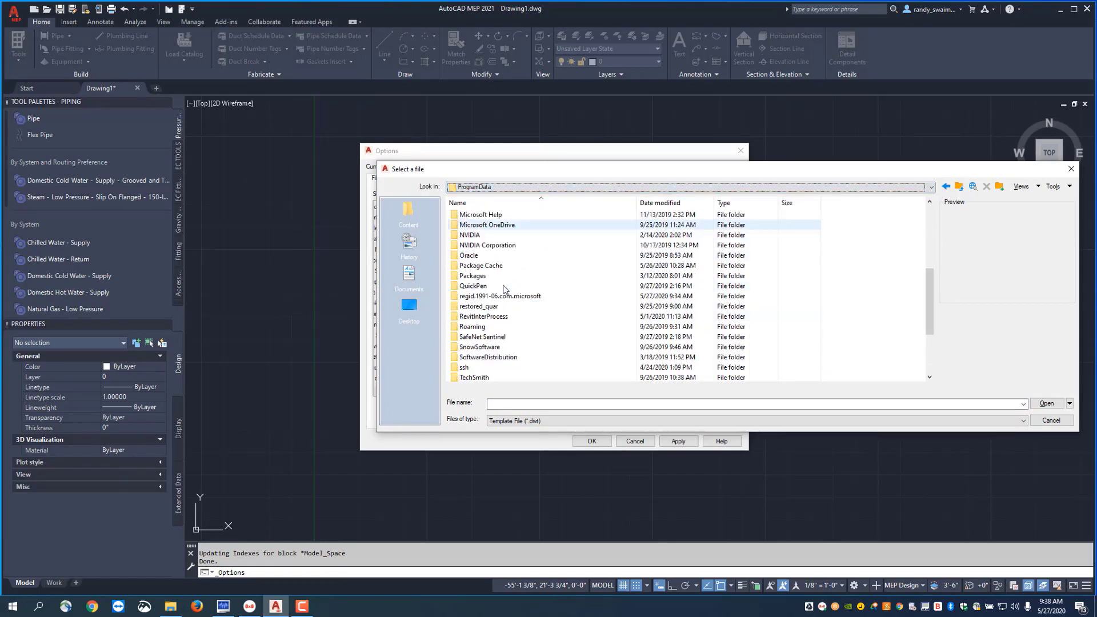
{"action": "scroll", "scroll_direction": "down", "scroll_amount": 3}
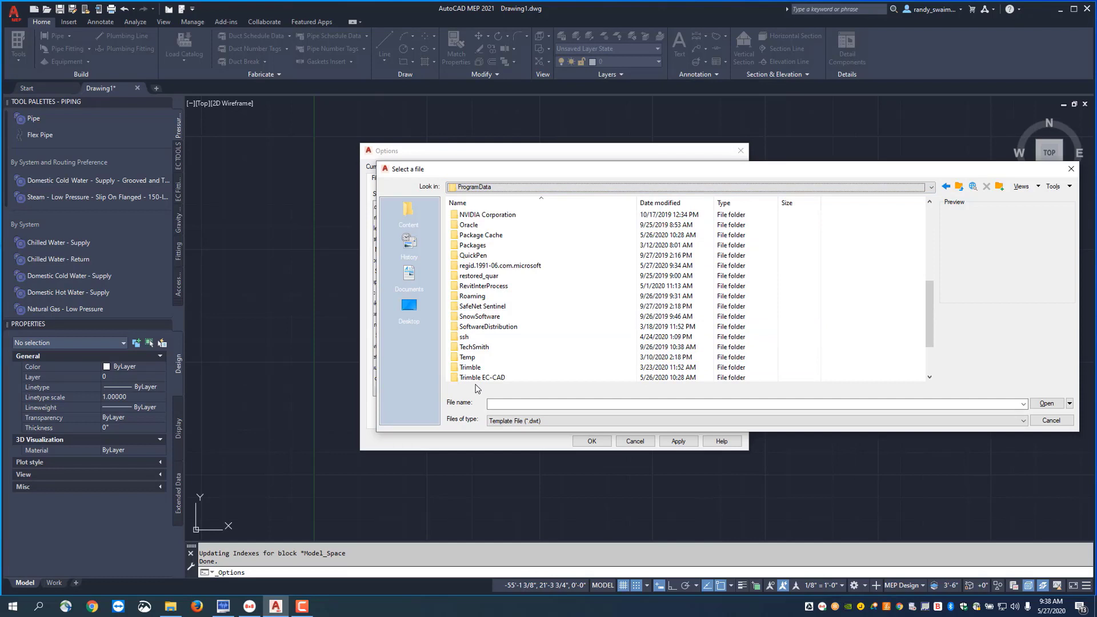
{"action": "double_click", "coordinate": [482, 377]}
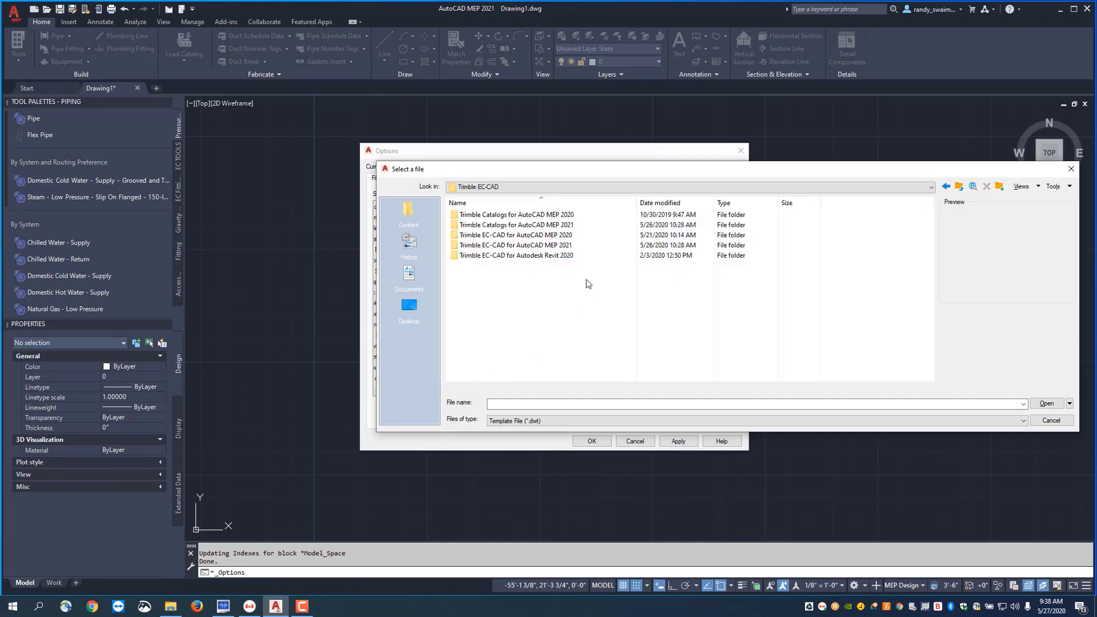
Step: Continue into Trimble EC-CAD for AutoCAD MEP 2021 > Template, where the EC start templates are listed
{"action": "left_click", "coordinate": [515, 245]}
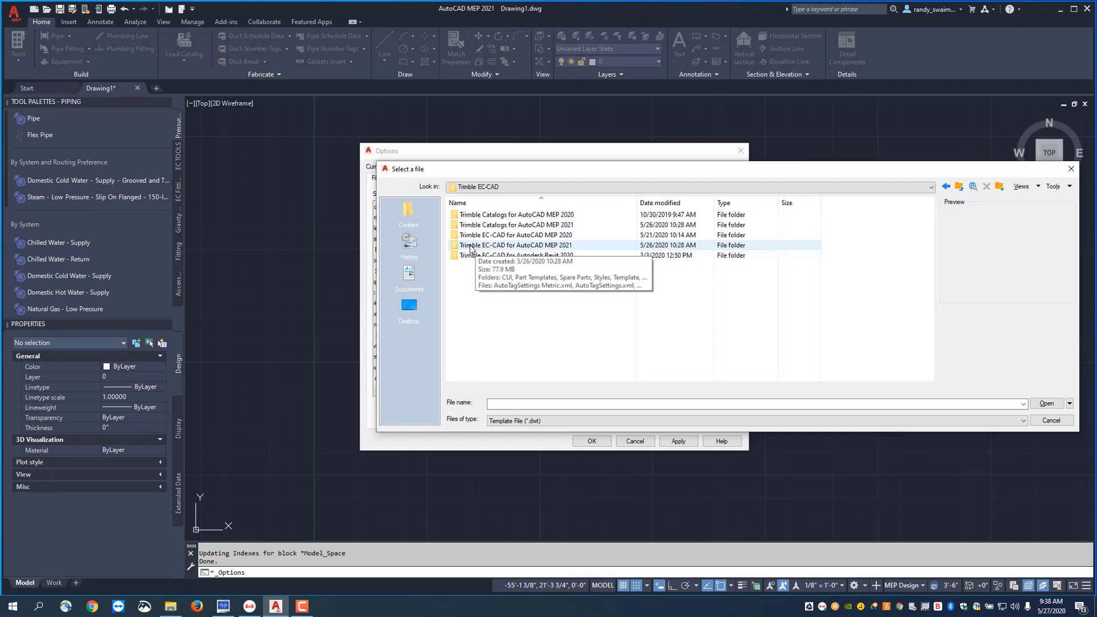
{"action": "double_click", "coordinate": [517, 245]}
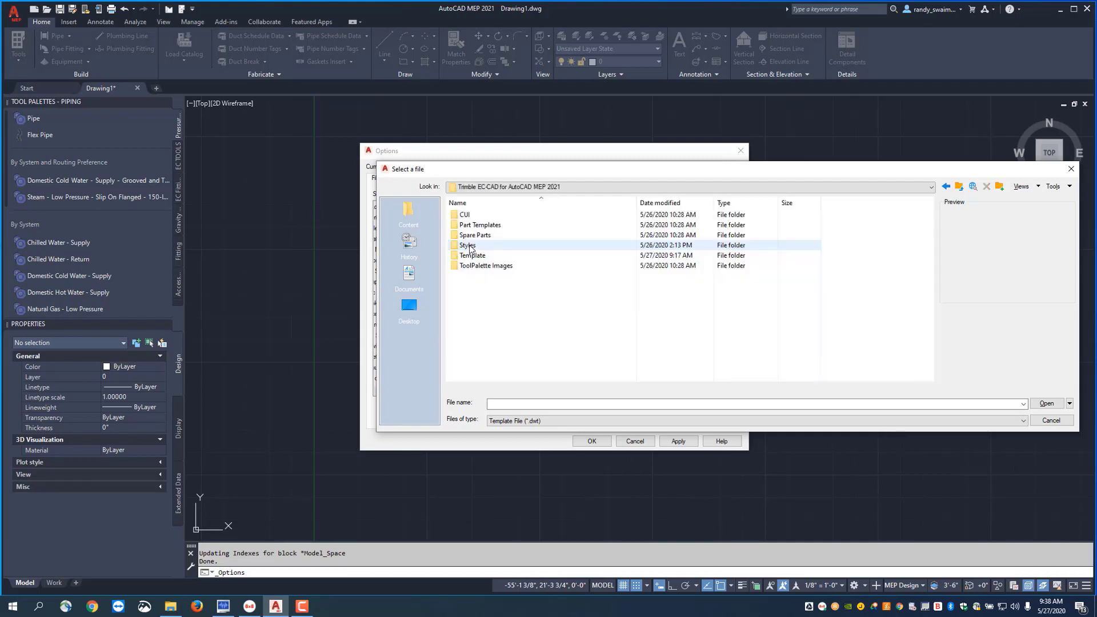
{"action": "left_click", "coordinate": [464, 214]}
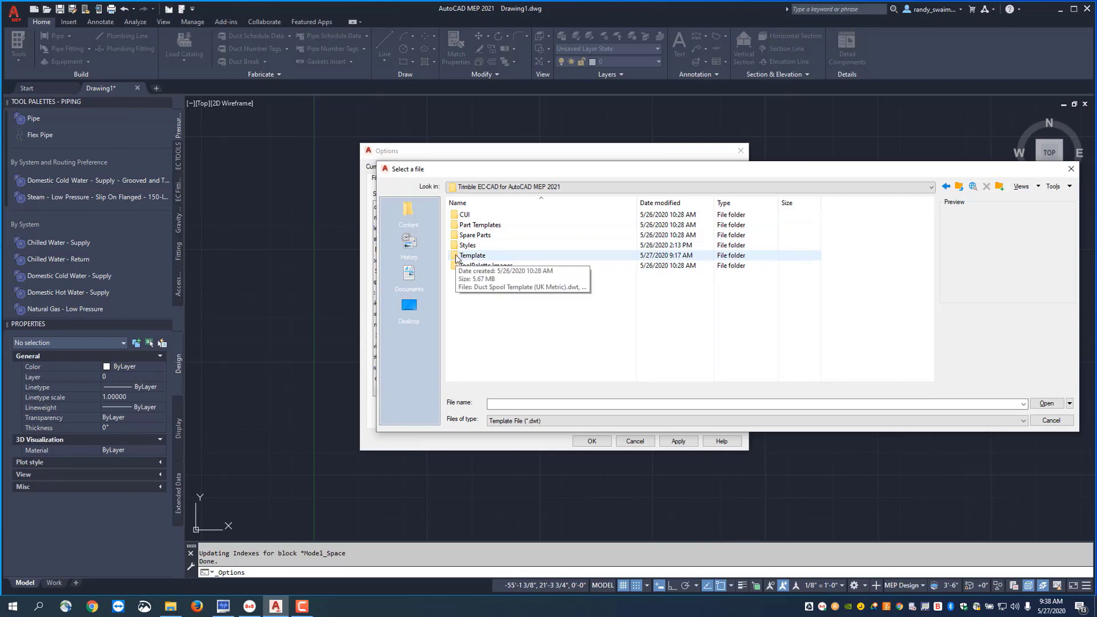
{"action": "left_click", "coordinate": [472, 254]}
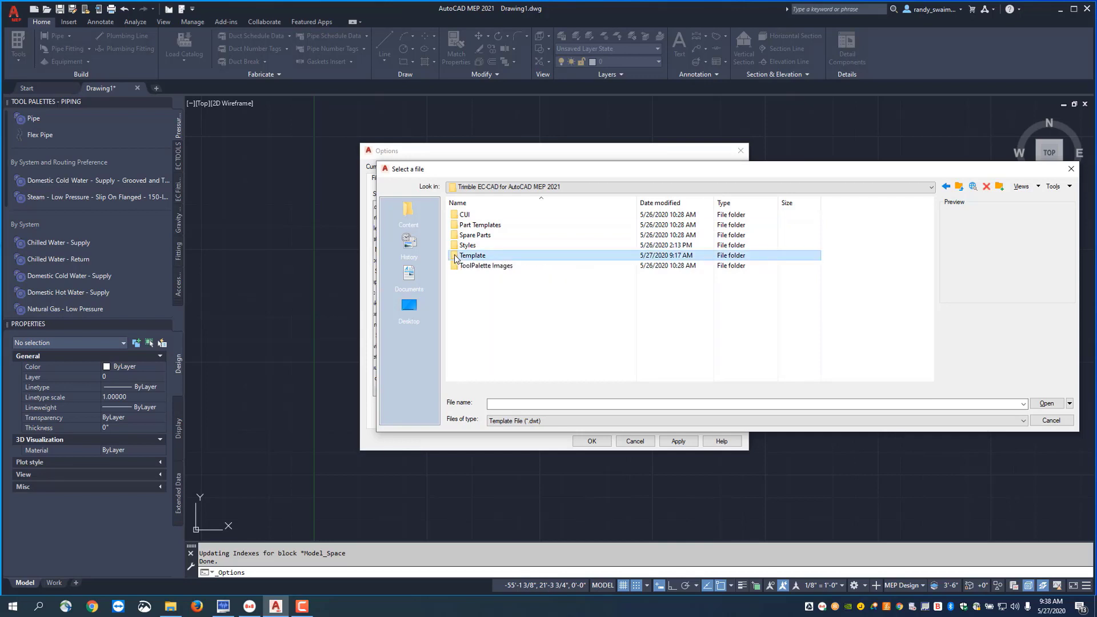
{"action": "double_click", "coordinate": [472, 255]}
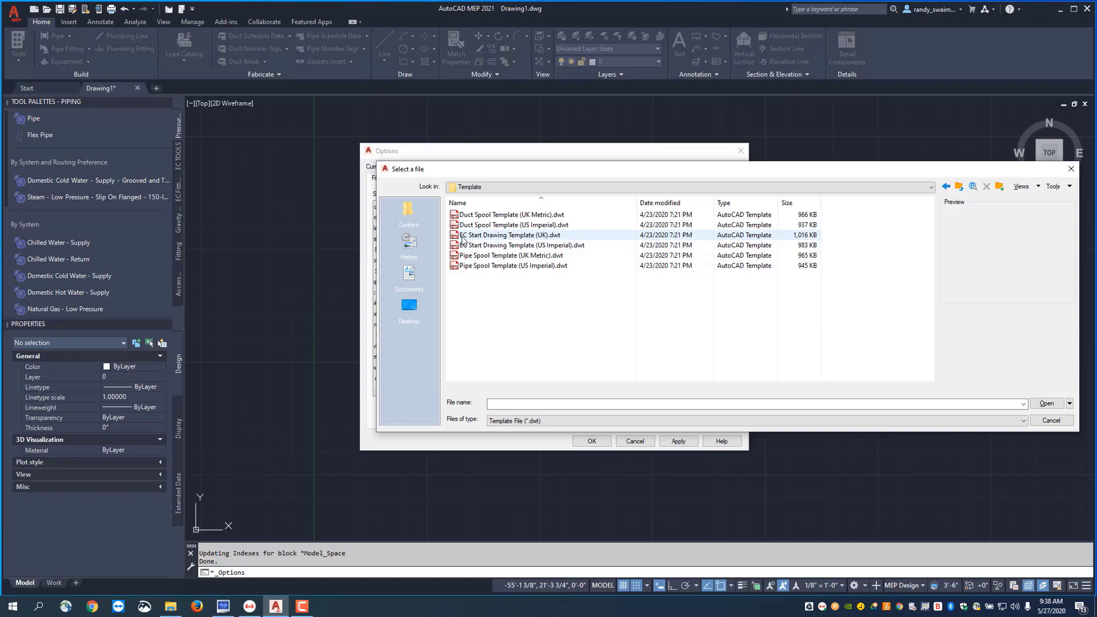
{"action": "mouse_move", "coordinate": [508, 246]}
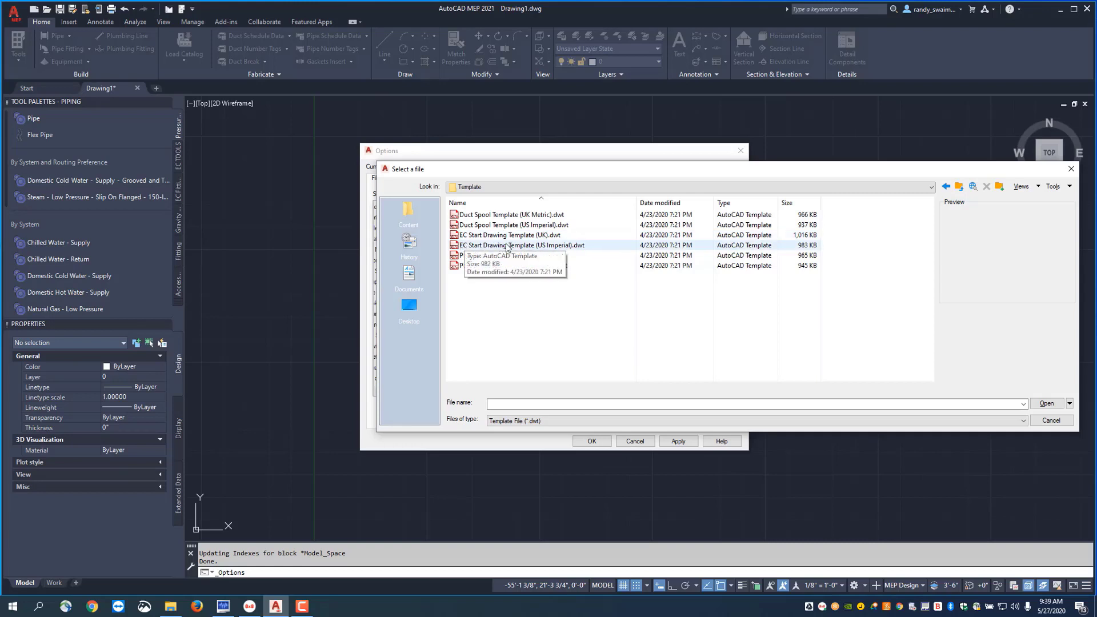
{"action": "mouse_move", "coordinate": [529, 249]}
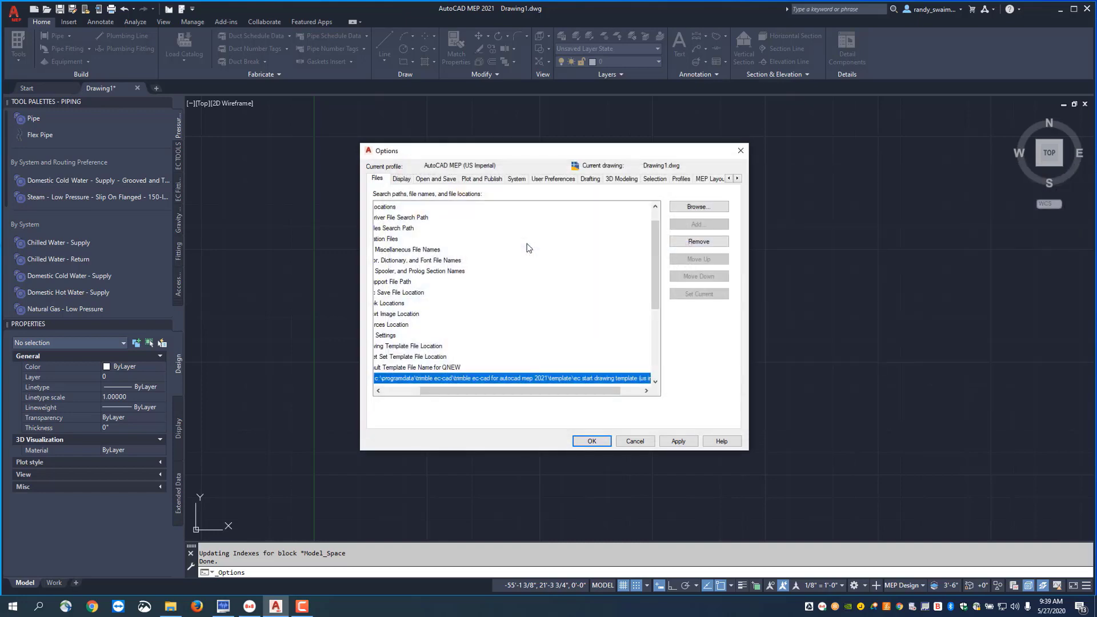
Step: Apply the new default template path and close Options, returning to Drawing1
{"action": "left_click", "coordinate": [676, 441]}
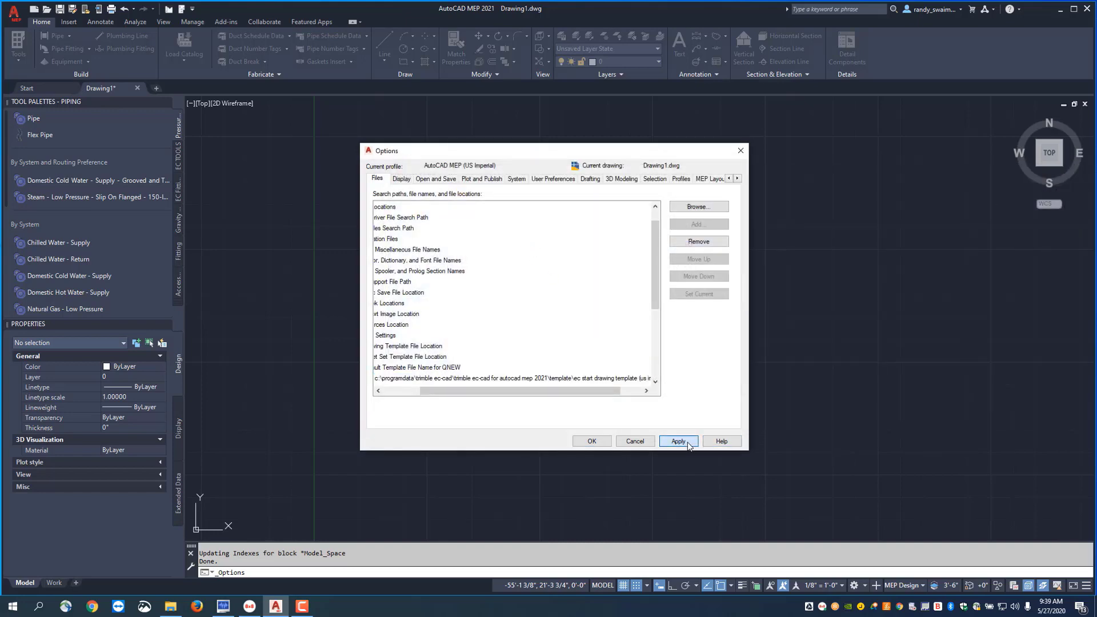
{"action": "left_click", "coordinate": [678, 441]}
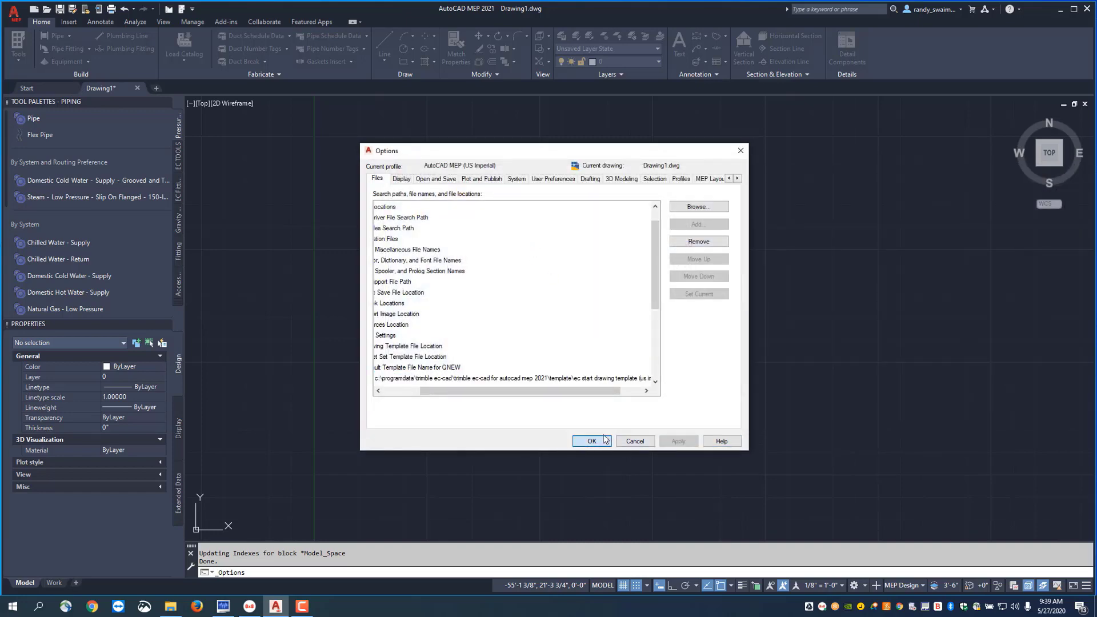
{"action": "left_click", "coordinate": [591, 441]}
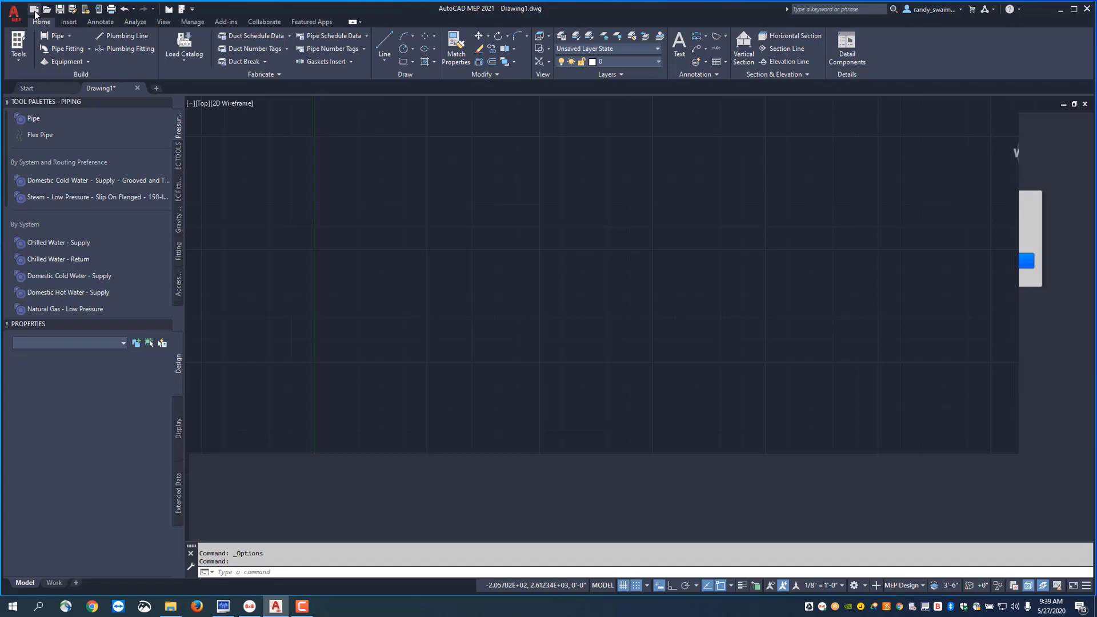
Step: Create Drawing4 from the default EC start template via QNew
{"action": "left_click", "coordinate": [33, 8]}
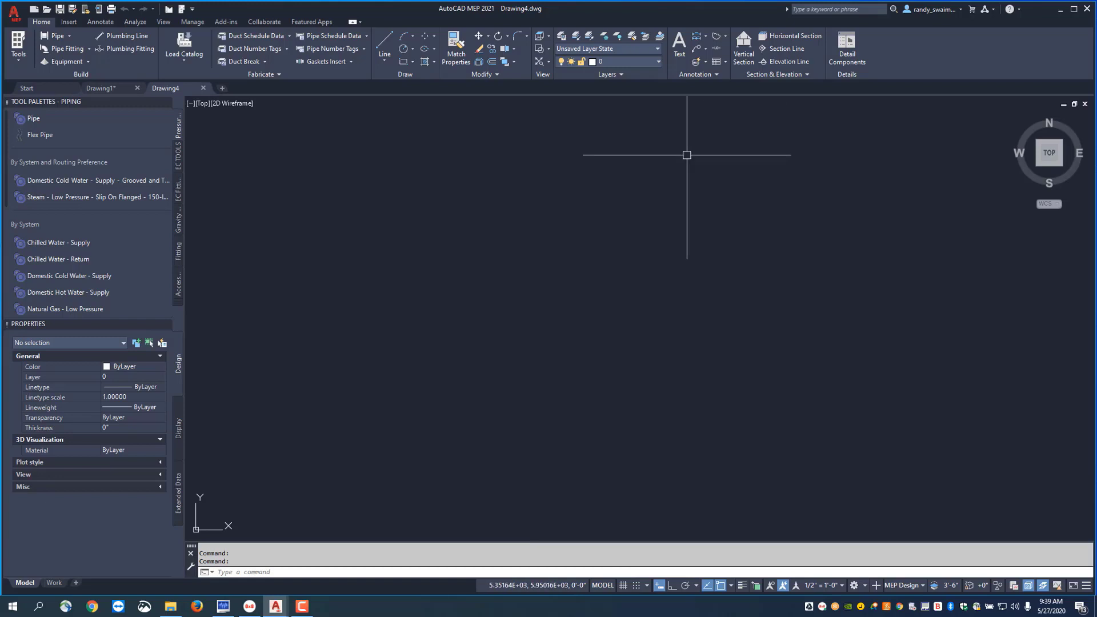
{"action": "mouse_move", "coordinate": [569, 298]}
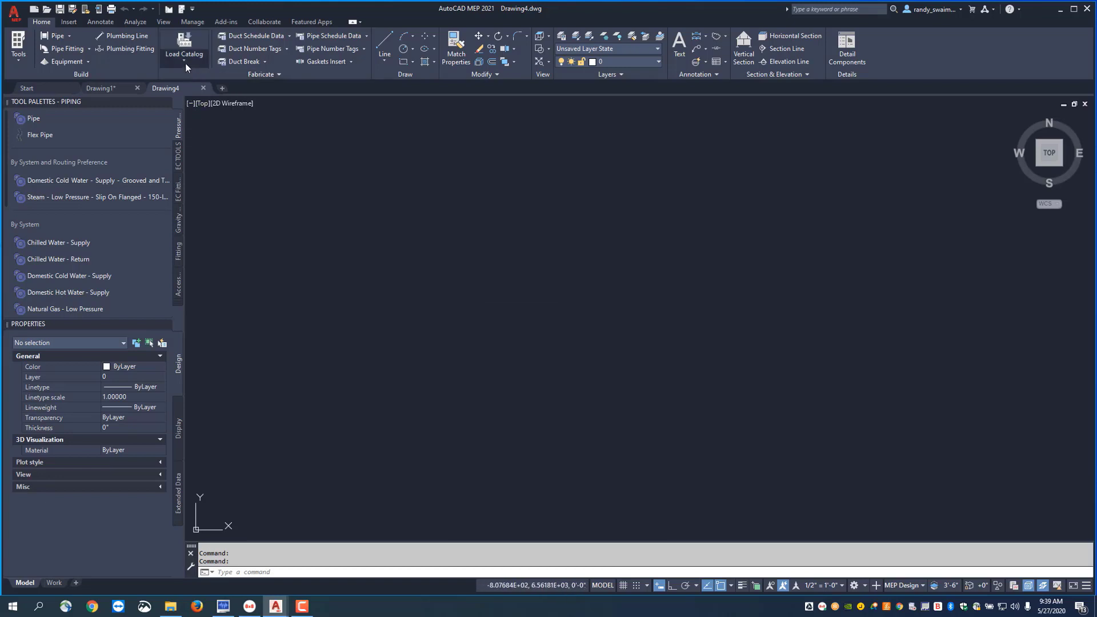
Step: Load catalog 107 EC-CAD Pipe into the drawing from the EC-CAD Load Catalog dialog
{"action": "left_click", "coordinate": [184, 49]}
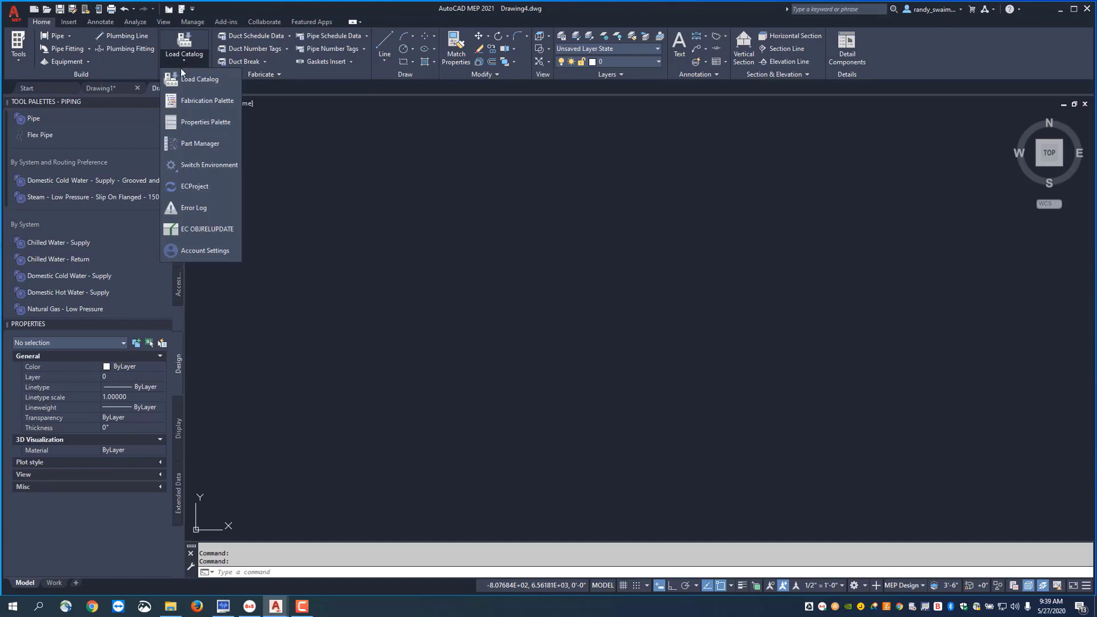
{"action": "left_click", "coordinate": [200, 78]}
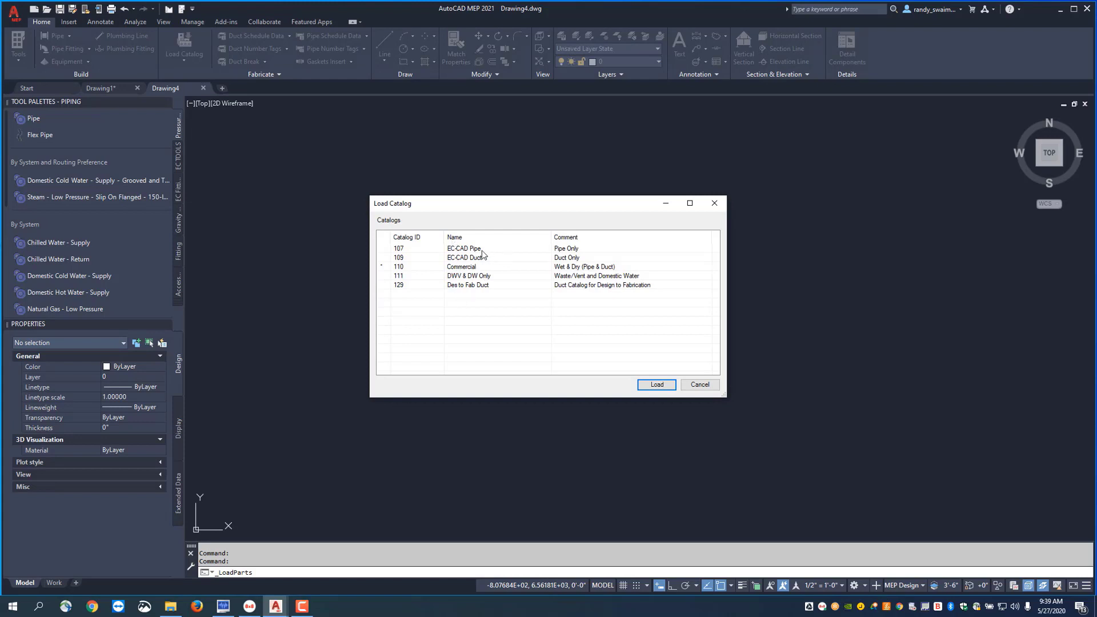
{"action": "left_click", "coordinate": [463, 248]}
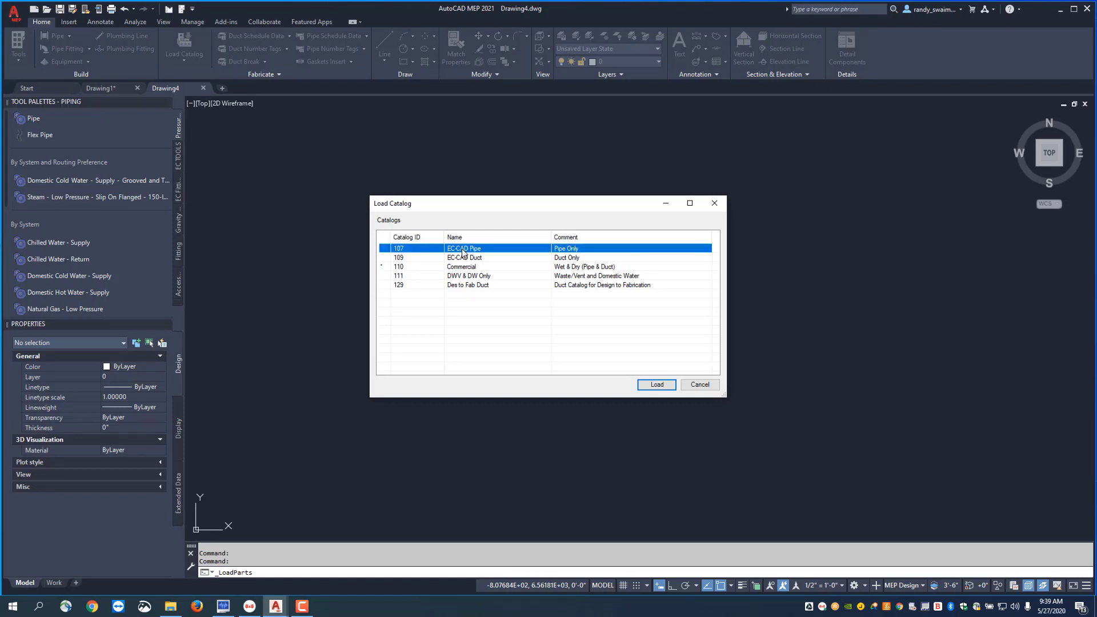
{"action": "left_click", "coordinate": [656, 383]}
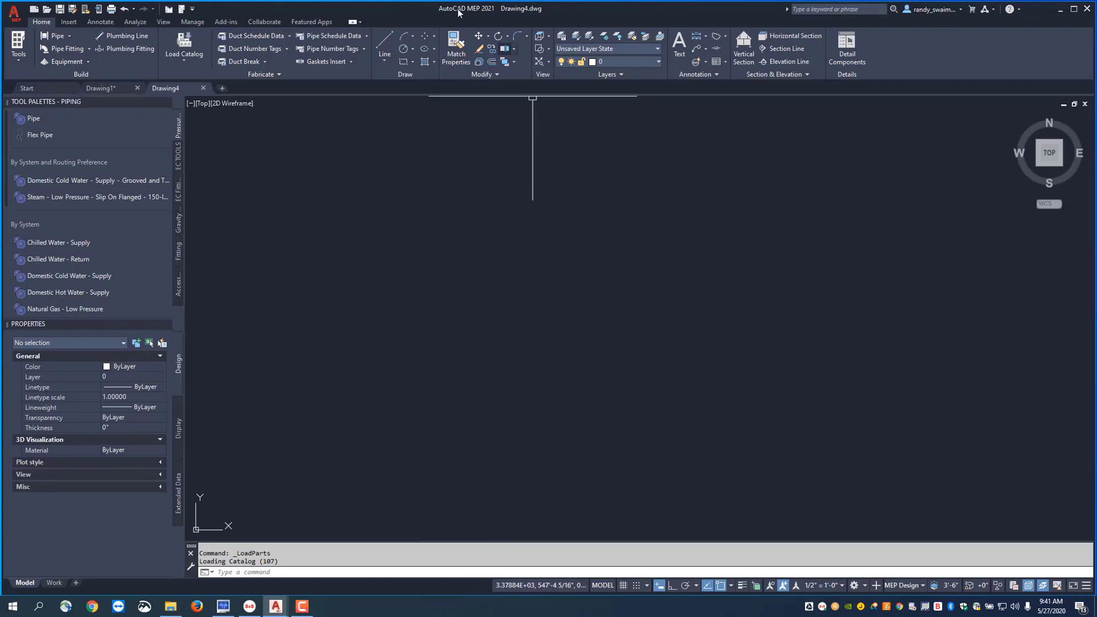
Step: Bring up Style Manager for Pipe Routing Preferences from the Manage tab
{"action": "left_click", "coordinate": [192, 22]}
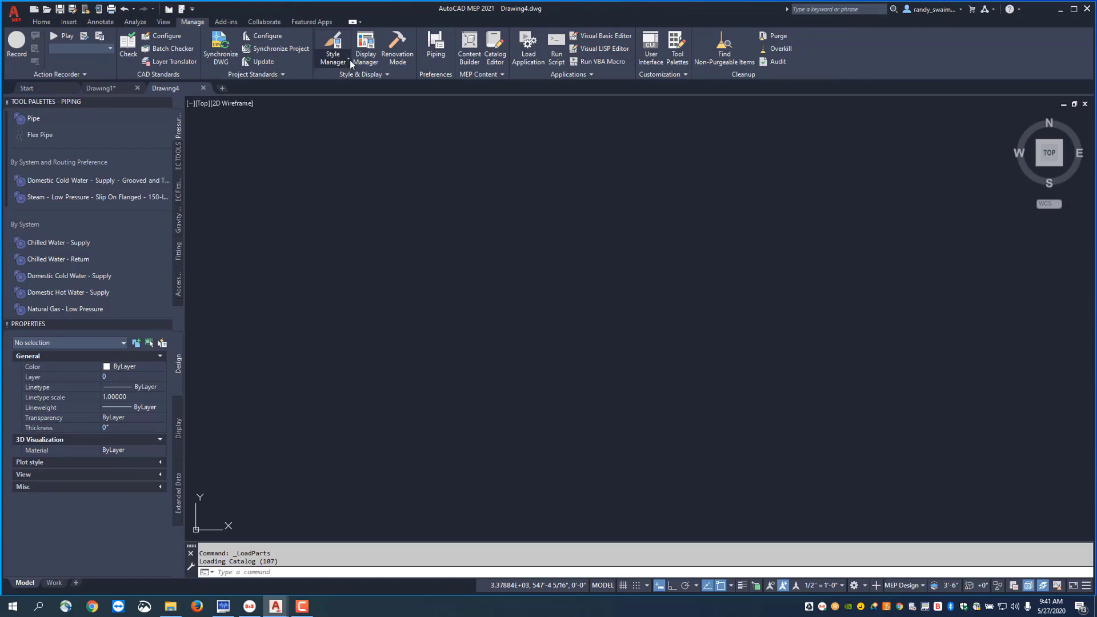
{"action": "left_click", "coordinate": [332, 49]}
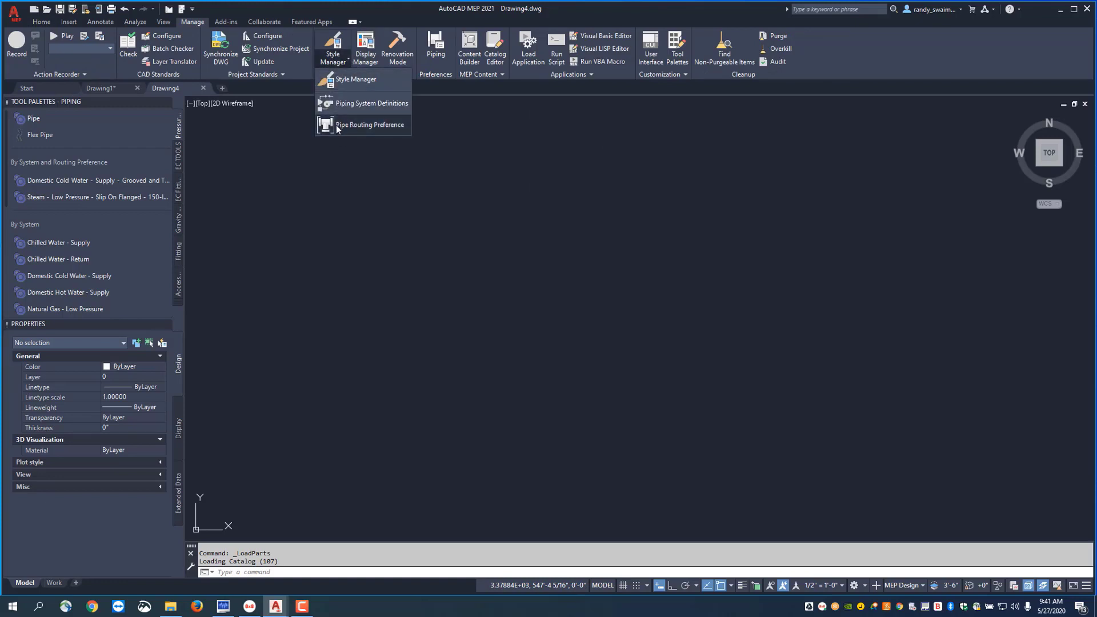
{"action": "left_click", "coordinate": [369, 124]}
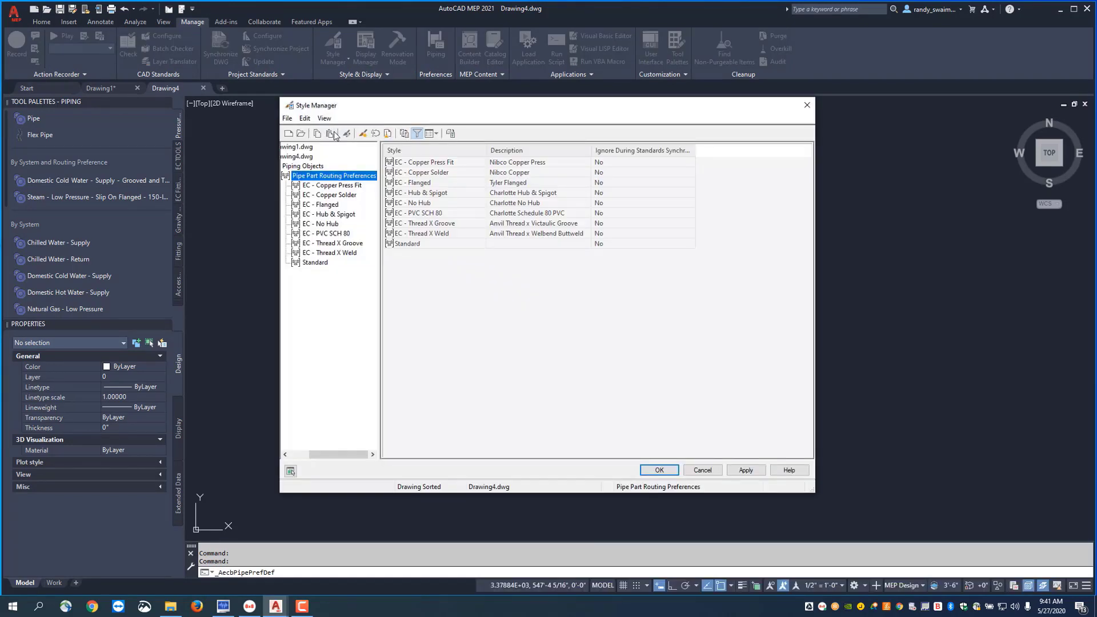
{"action": "mouse_move", "coordinate": [331, 134]}
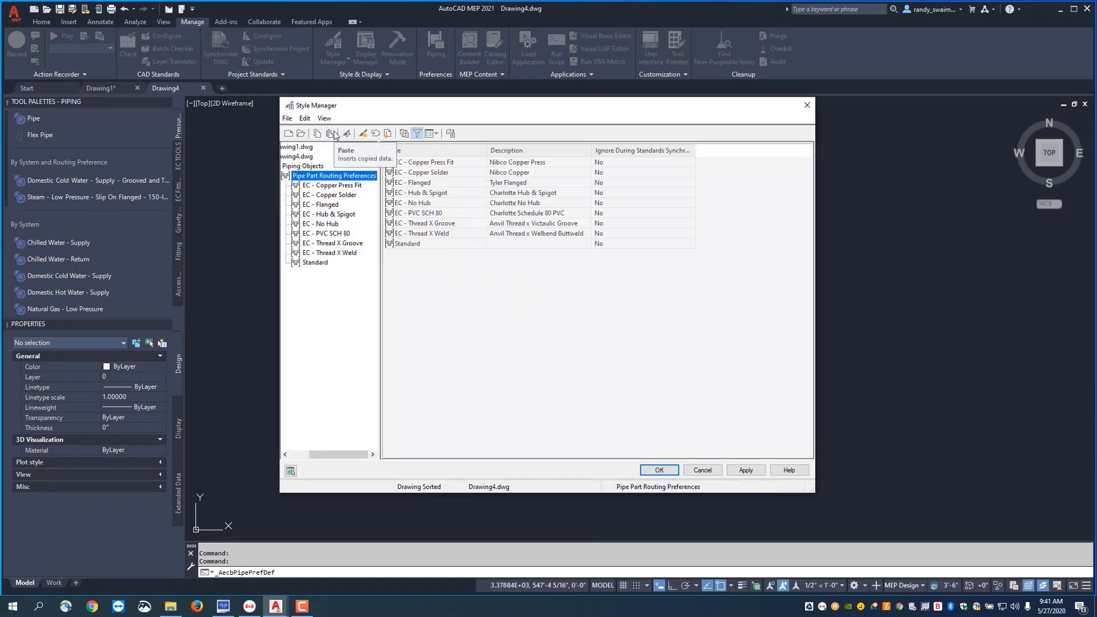
{"action": "mouse_move", "coordinate": [325, 178]}
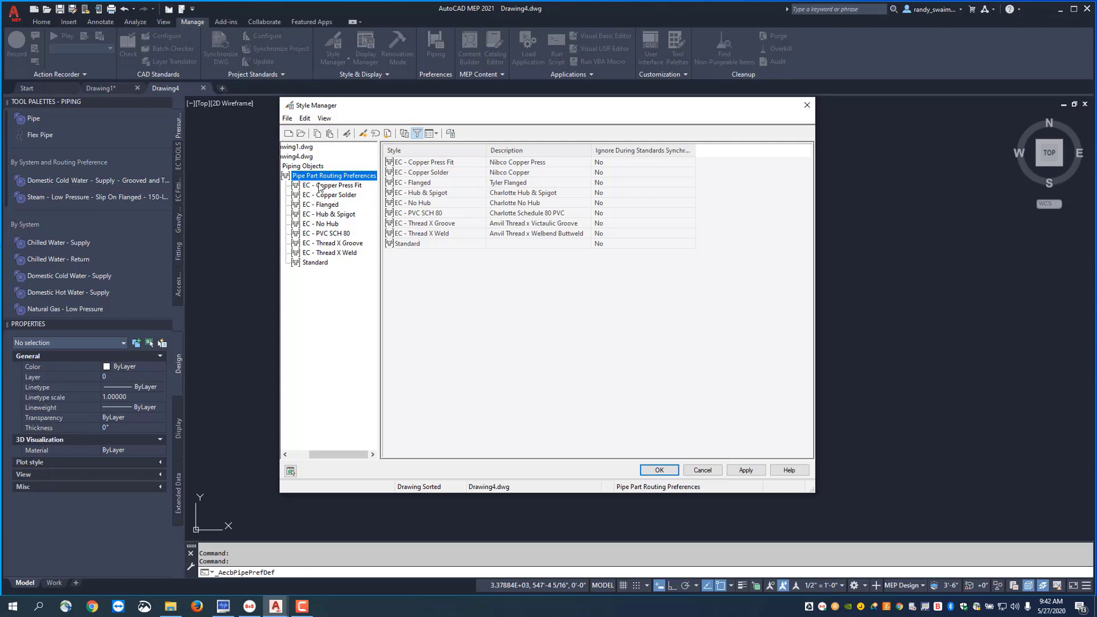
{"action": "mouse_move", "coordinate": [336, 272]}
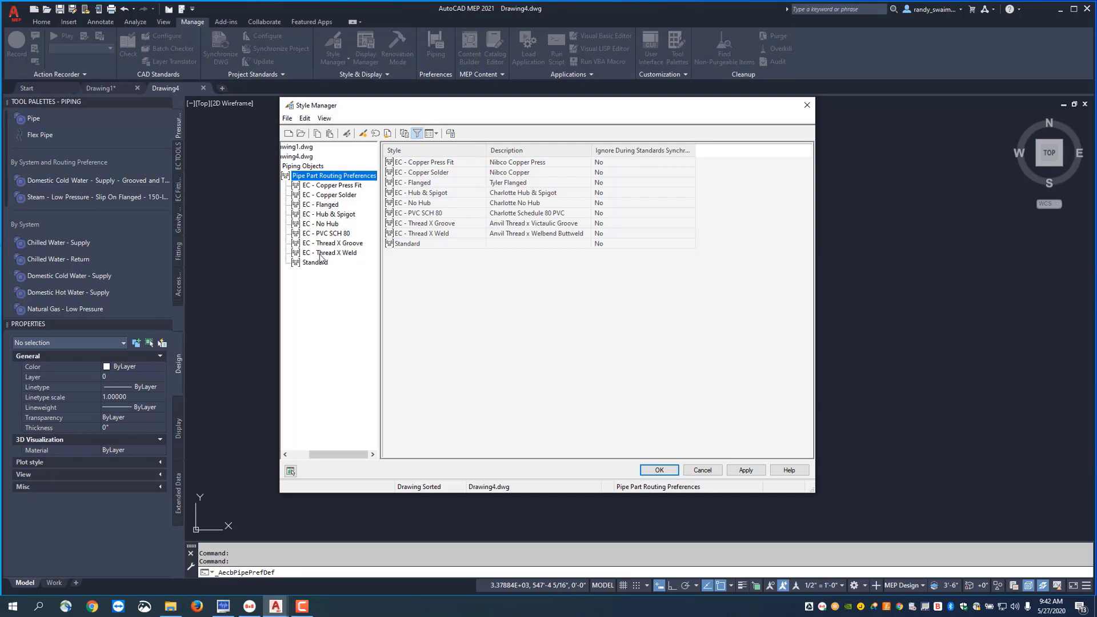
{"action": "mouse_move", "coordinate": [322, 258]}
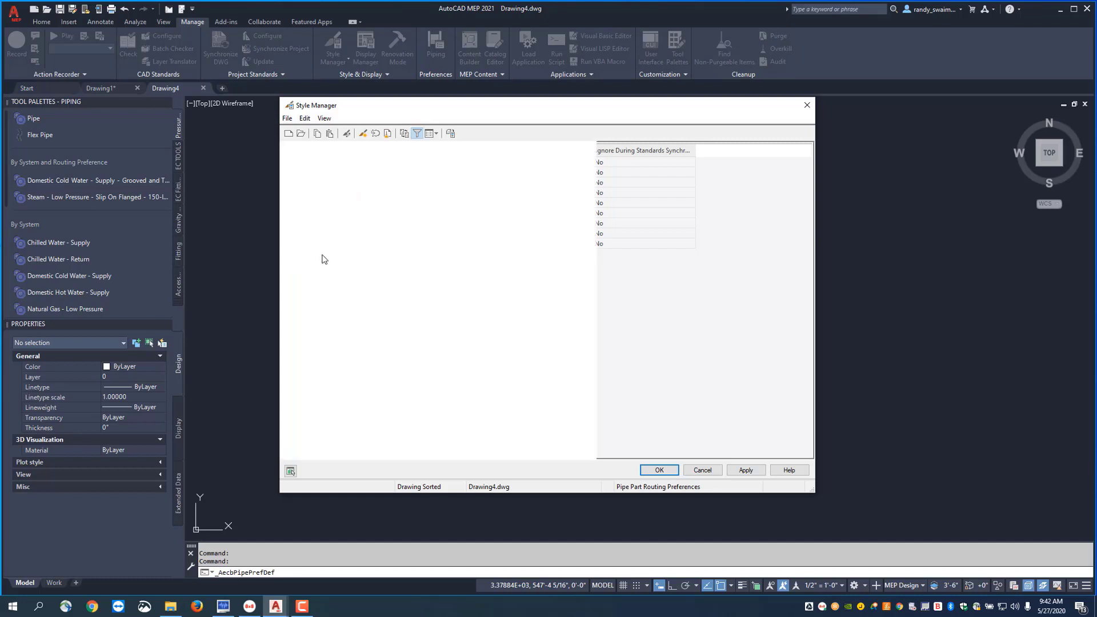
Step: Show the parts and size ranges of the EC - Thread X Weld routing preference
{"action": "left_click", "coordinate": [329, 252]}
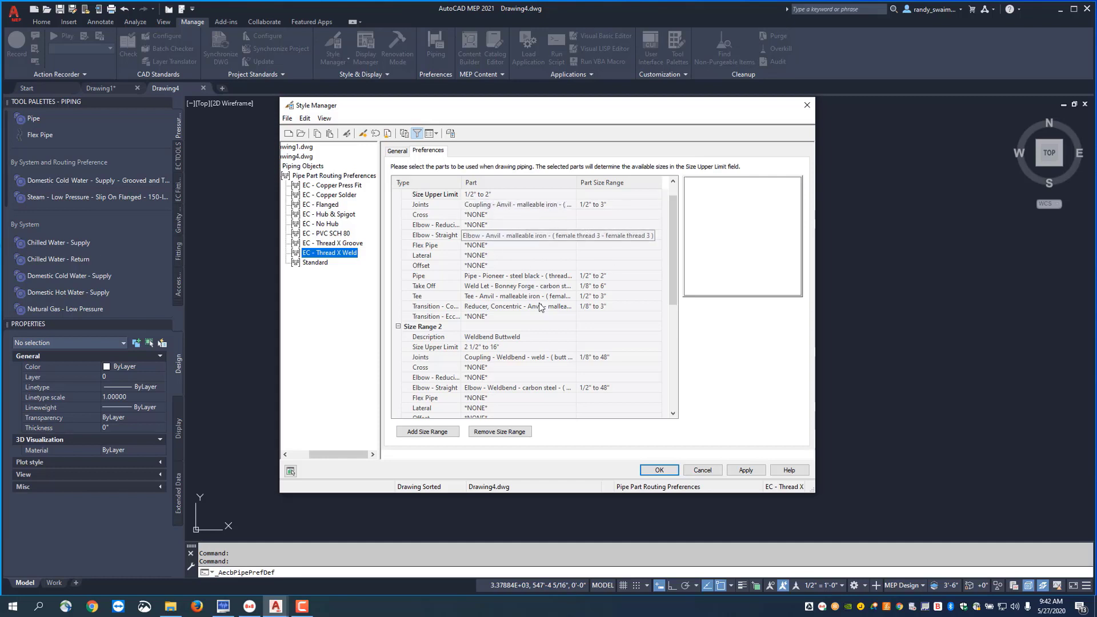
Step: Review the Elbow - Straight part of the first range, then accept and close Style Manager
{"action": "left_click", "coordinate": [434, 234]}
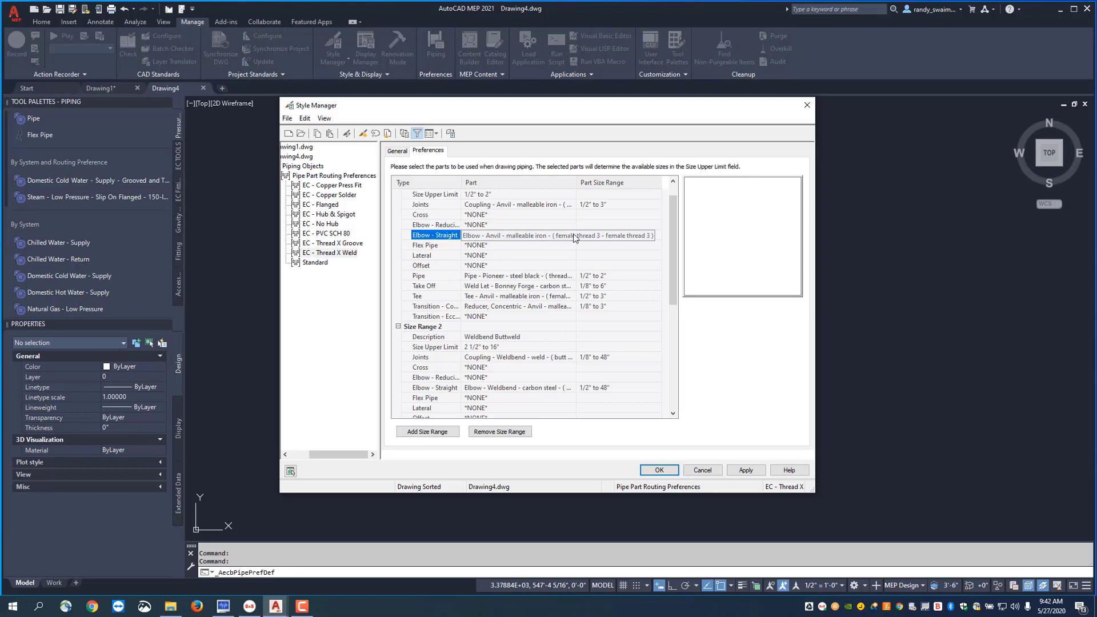
{"action": "left_click", "coordinate": [558, 235]}
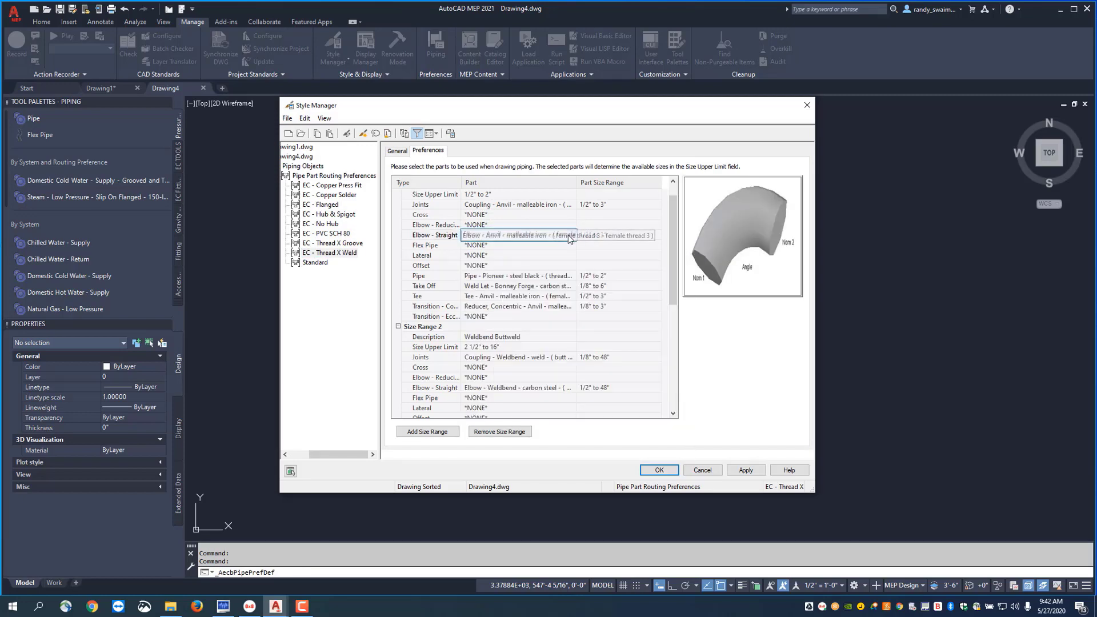
{"action": "left_click", "coordinate": [518, 234]}
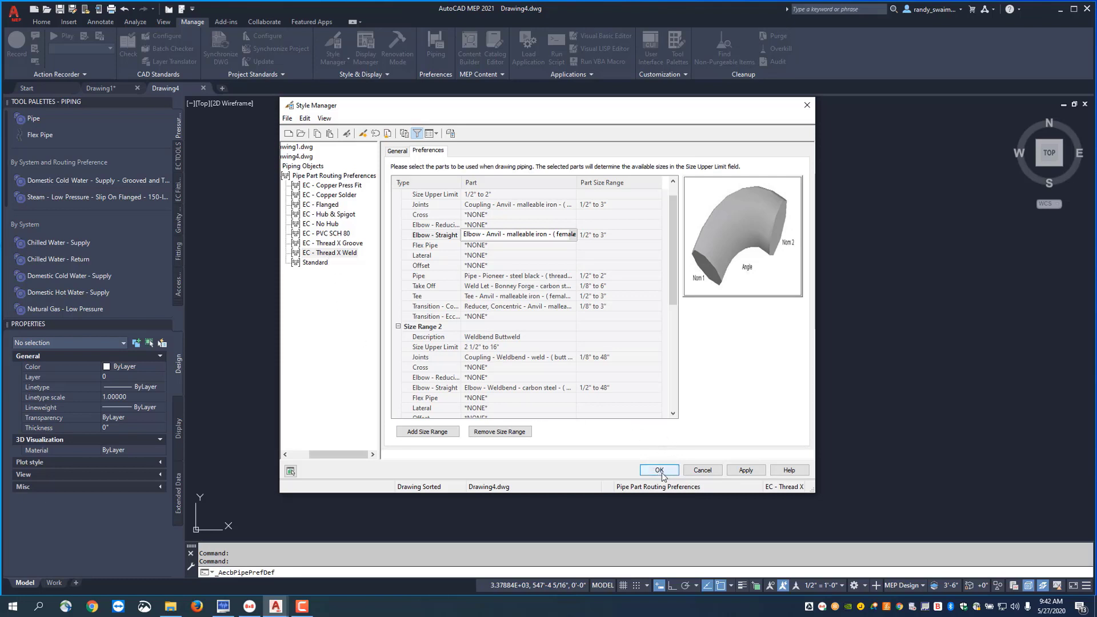
{"action": "left_click", "coordinate": [658, 470]}
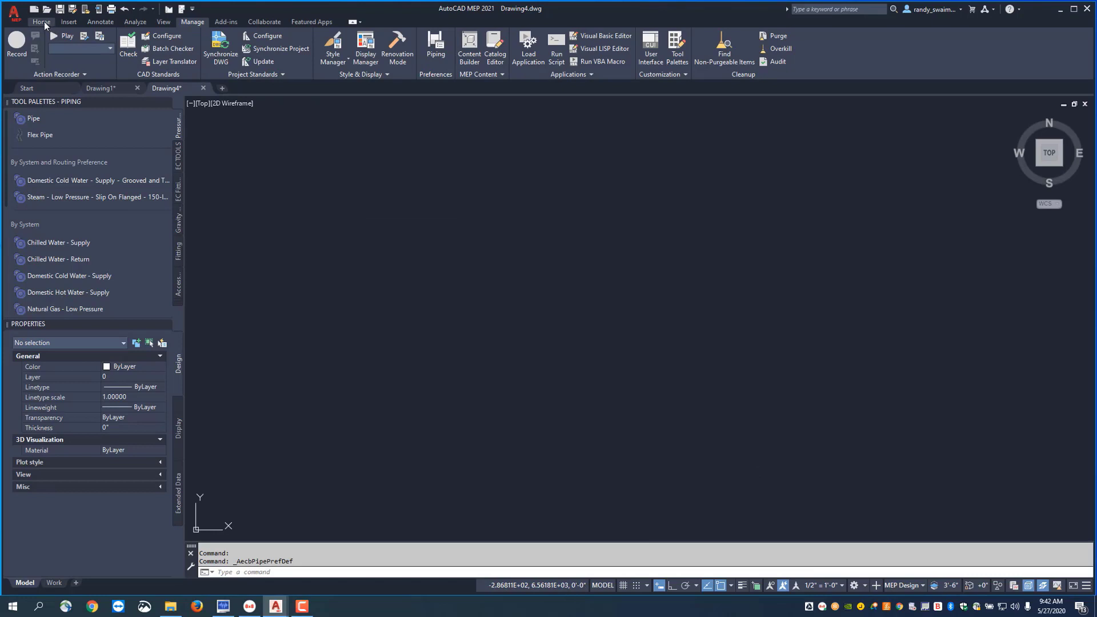
Step: Start an 8" Chilled Water pipe on EC - Thread X Weld and place its start point
{"action": "left_click", "coordinate": [41, 22]}
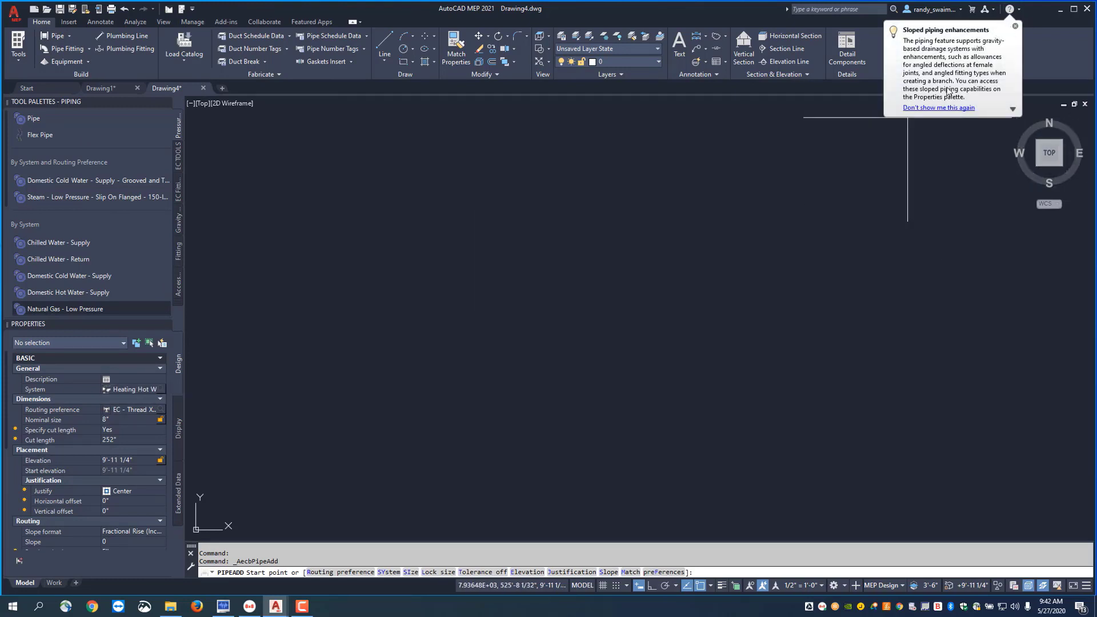
{"action": "left_click", "coordinate": [1013, 26]}
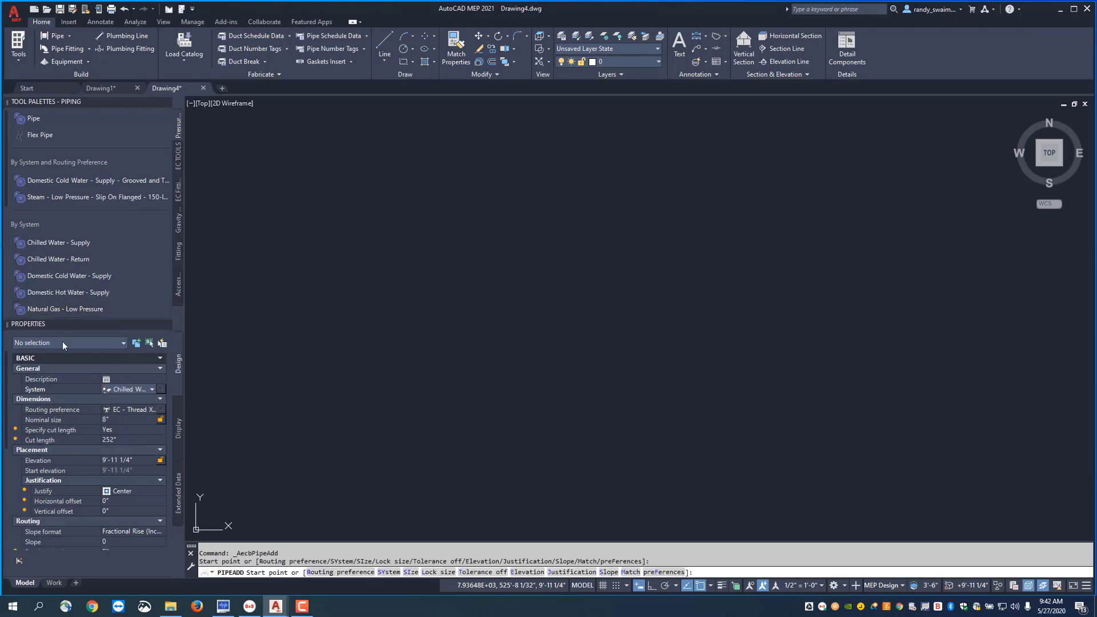
{"action": "left_click", "coordinate": [132, 409]}
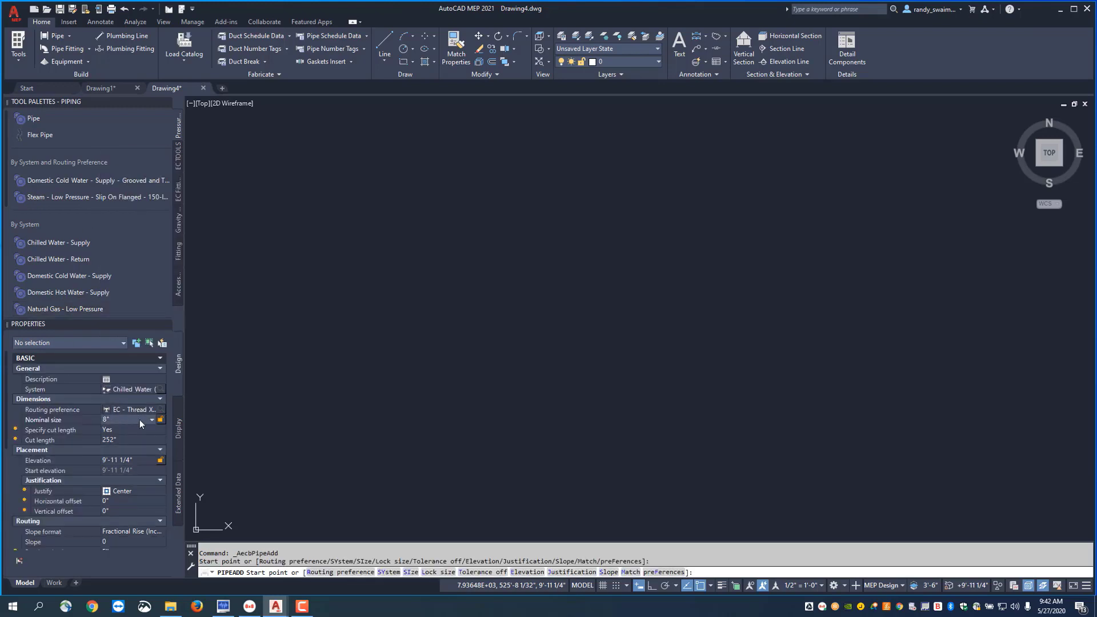
{"action": "left_click", "coordinate": [149, 420]}
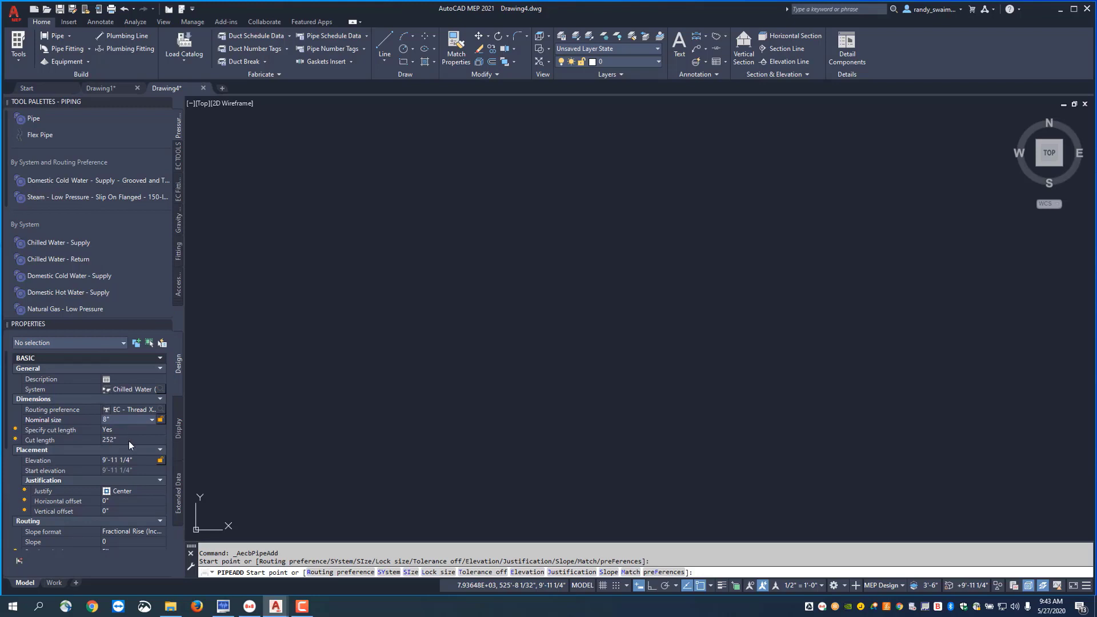
{"action": "mouse_move", "coordinate": [136, 443]}
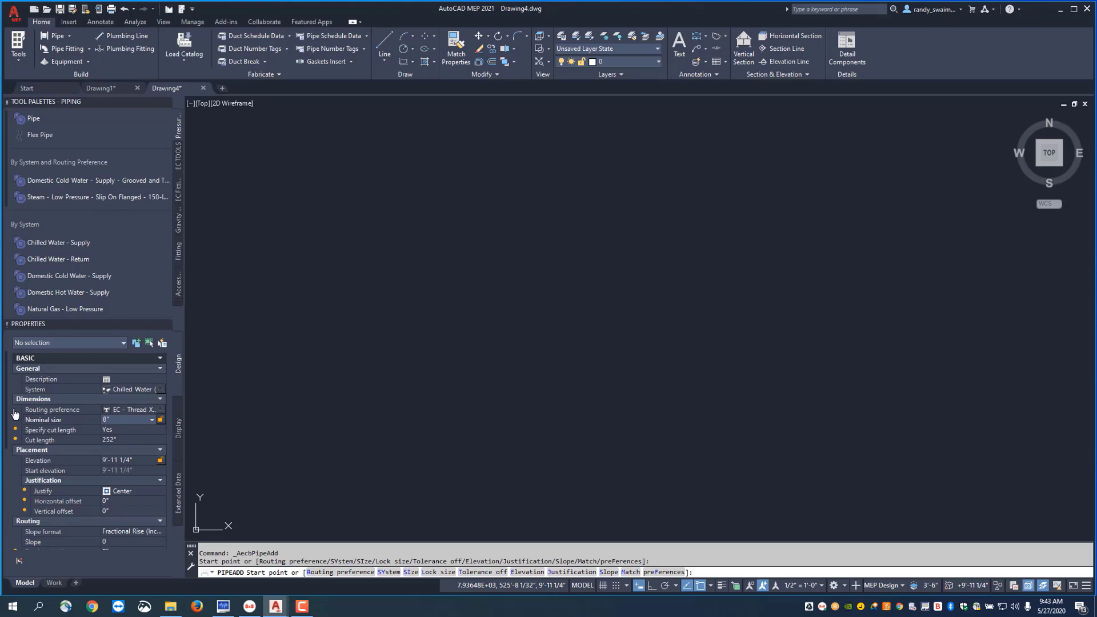
{"action": "mouse_move", "coordinate": [119, 465]}
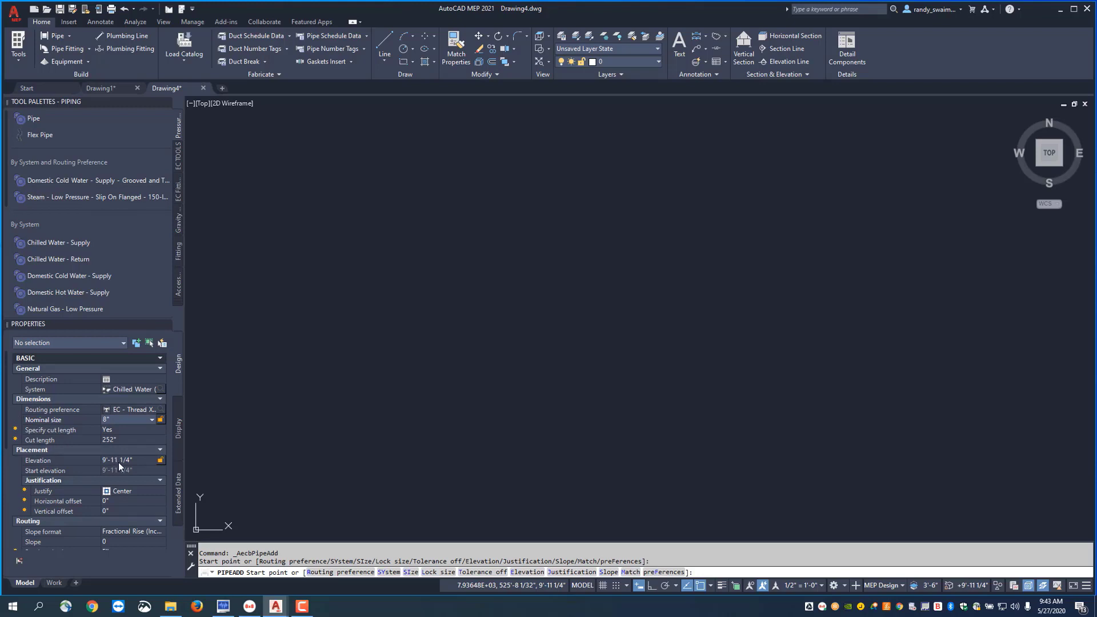
{"action": "mouse_move", "coordinate": [146, 494]}
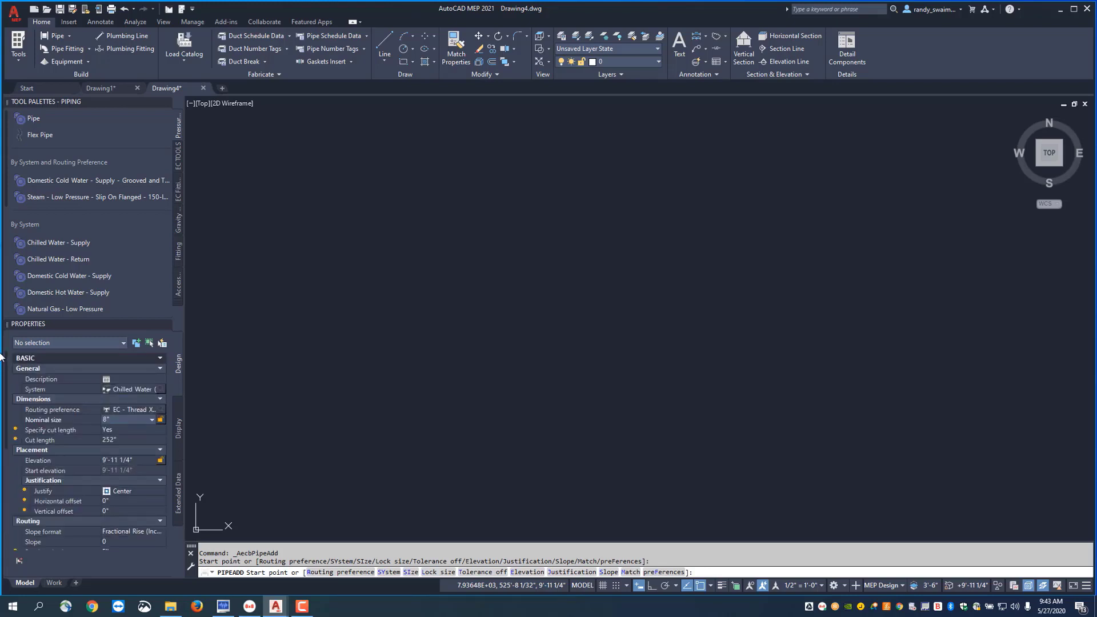
{"action": "left_click", "coordinate": [259, 331]}
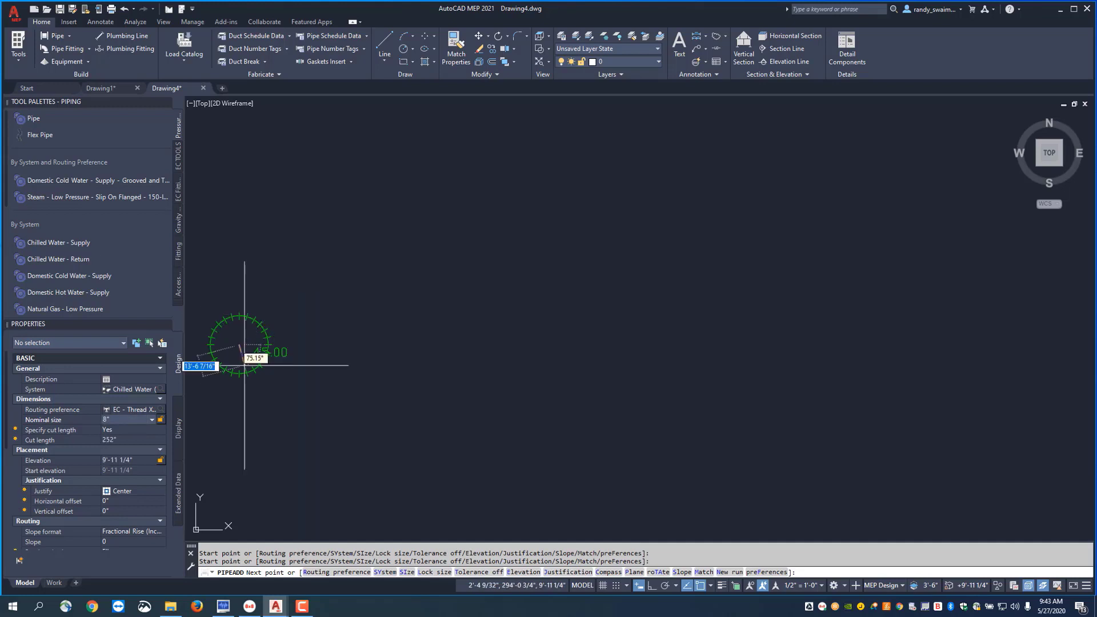
{"action": "mouse_move", "coordinate": [413, 350]}
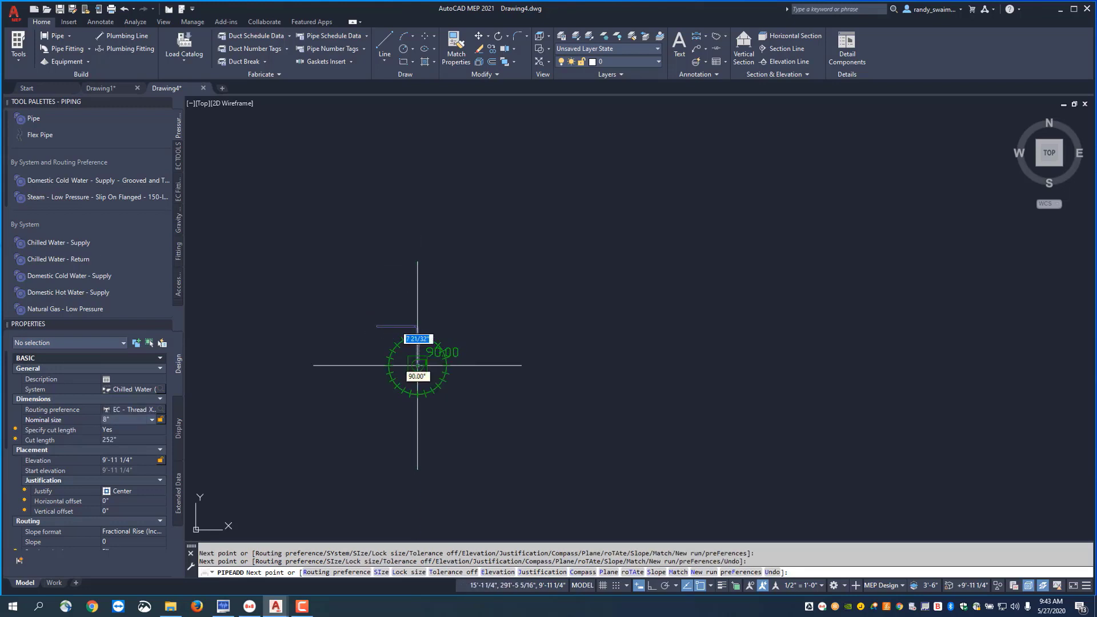
Step: Finish the pipe run, leaving two 8" segments joined by a welded 90° elbow
{"action": "right_click", "coordinate": [418, 363]}
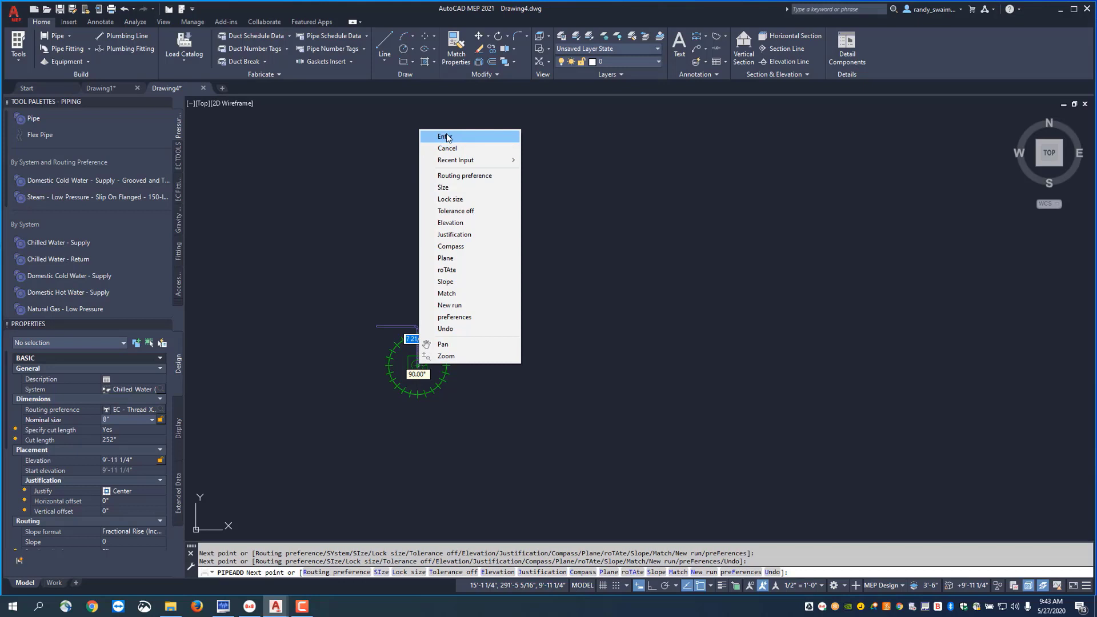
{"action": "left_click", "coordinate": [446, 135]}
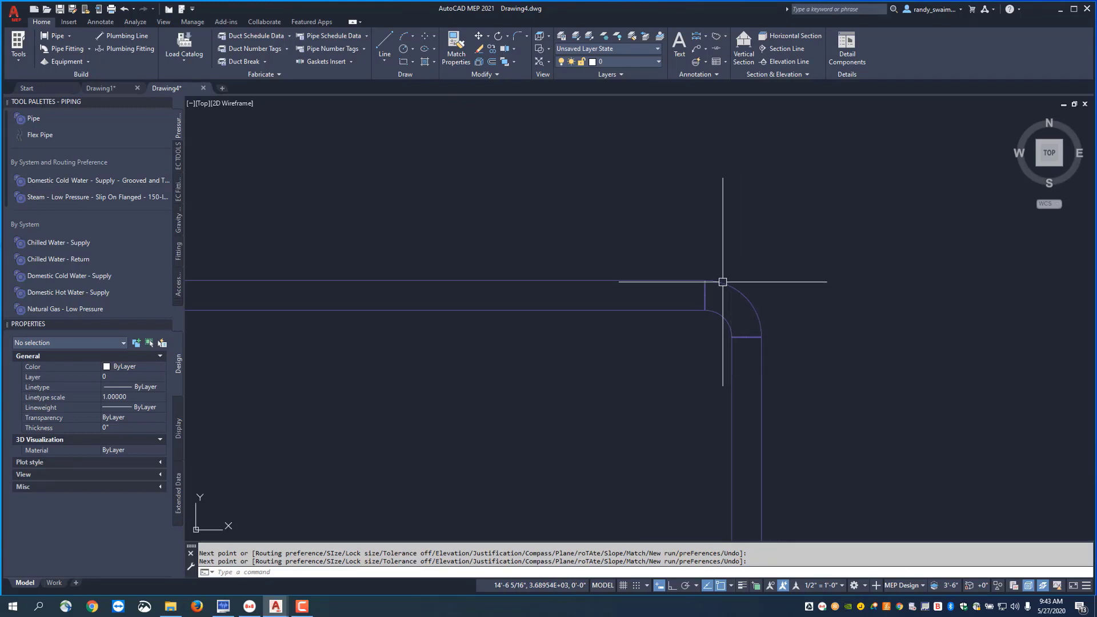
{"action": "mouse_move", "coordinate": [722, 282]}
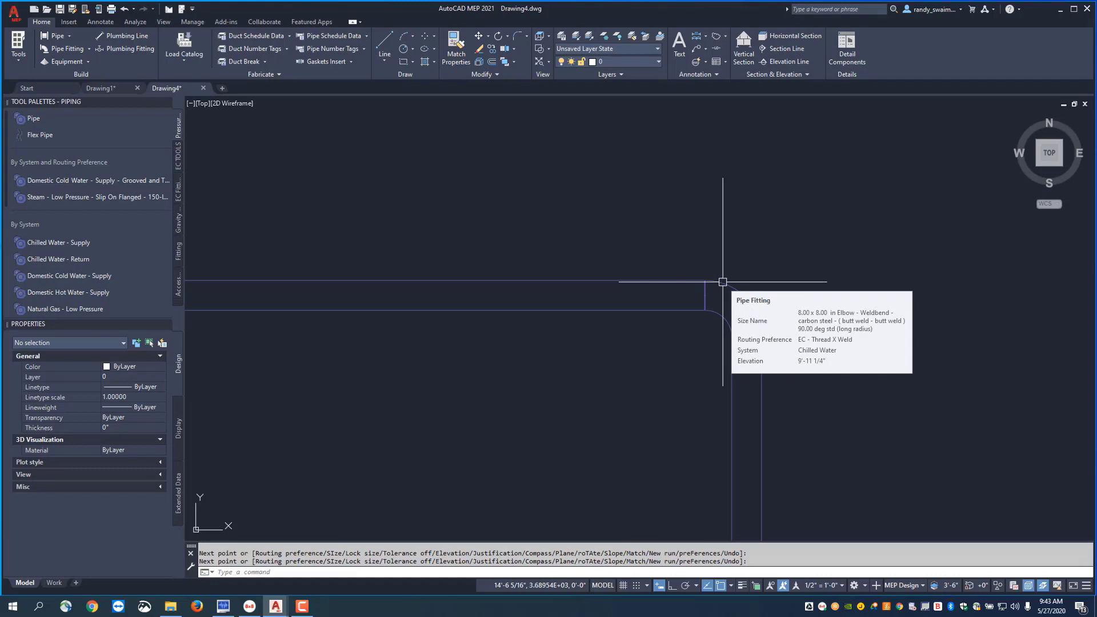